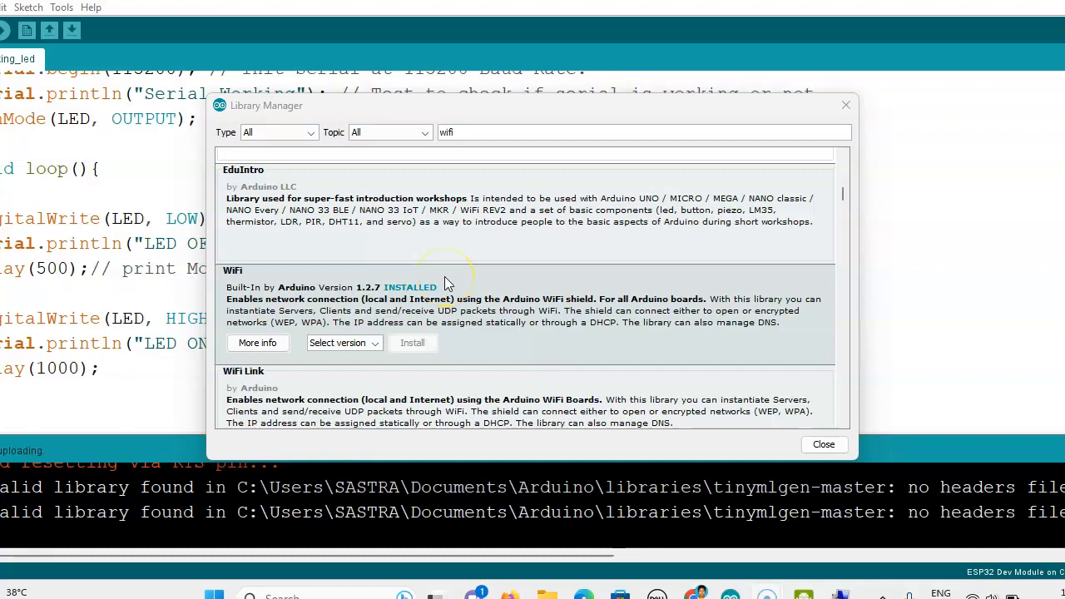
mouse_move(333, 296)
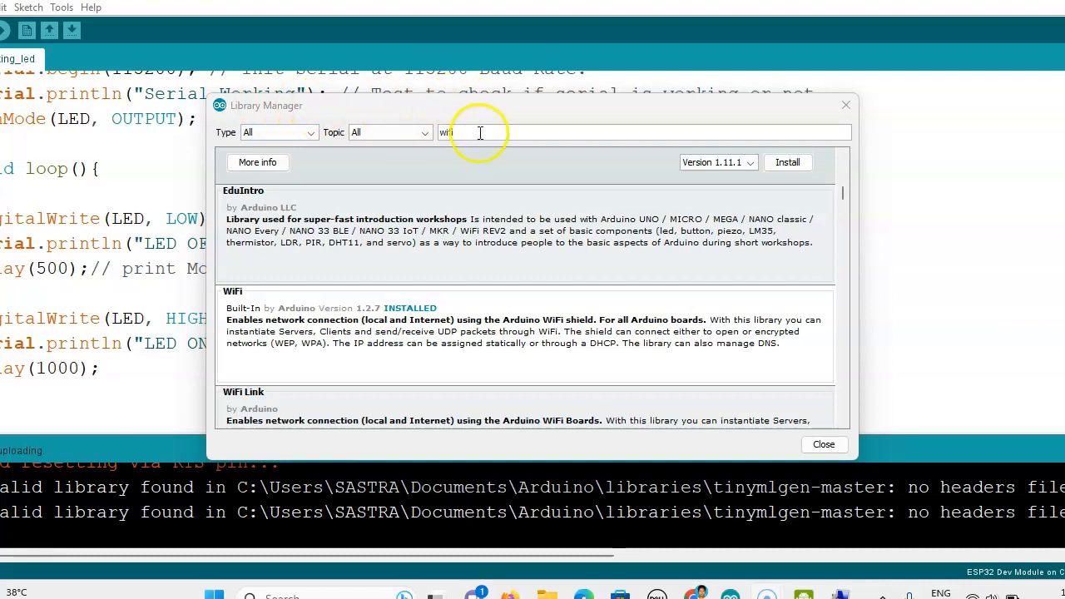
Step: Confirm WiFi library 1.2.7 shows INSTALLED in the Library Manager, then close it
click(366, 331)
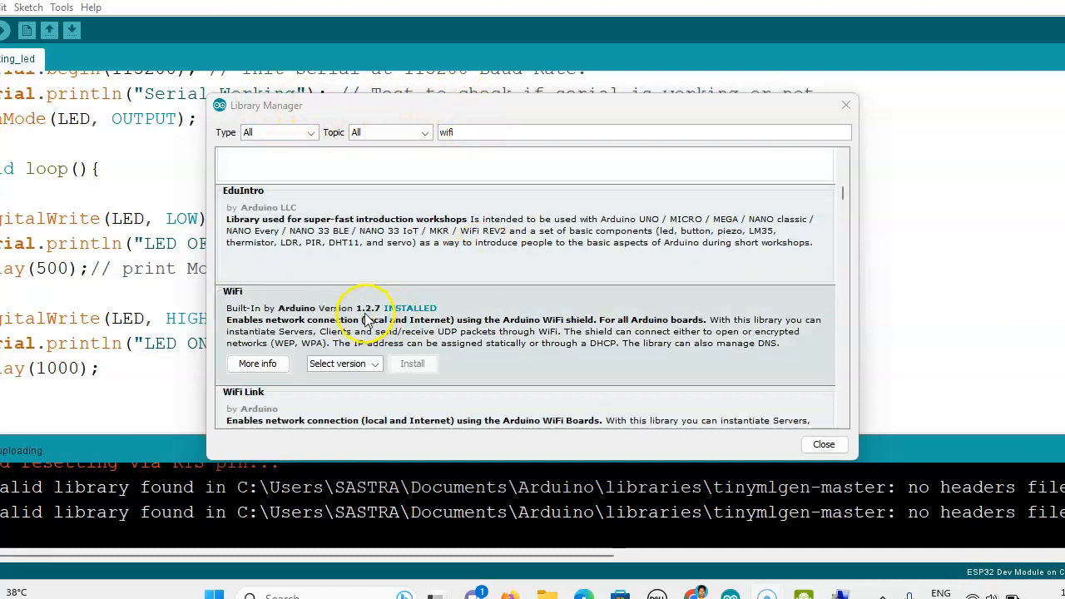
mouse_move(291, 299)
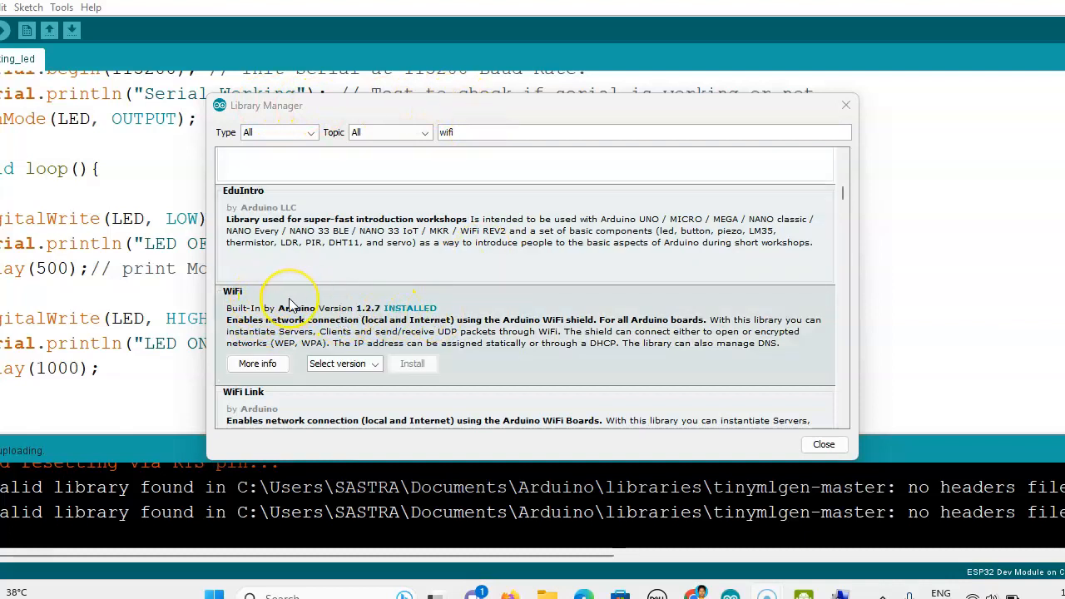
click(343, 363)
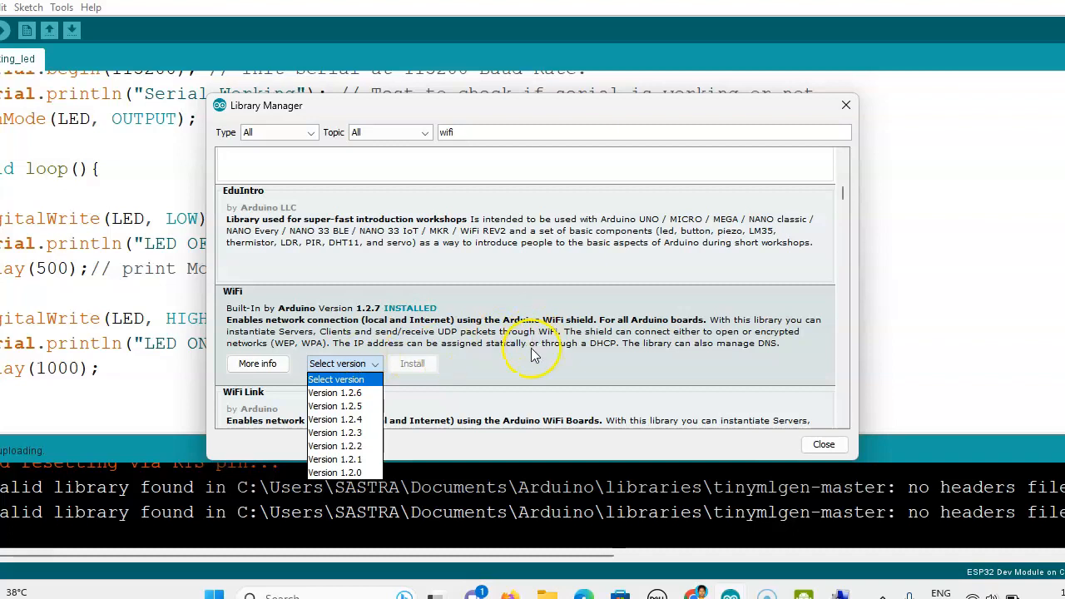
click(822, 442)
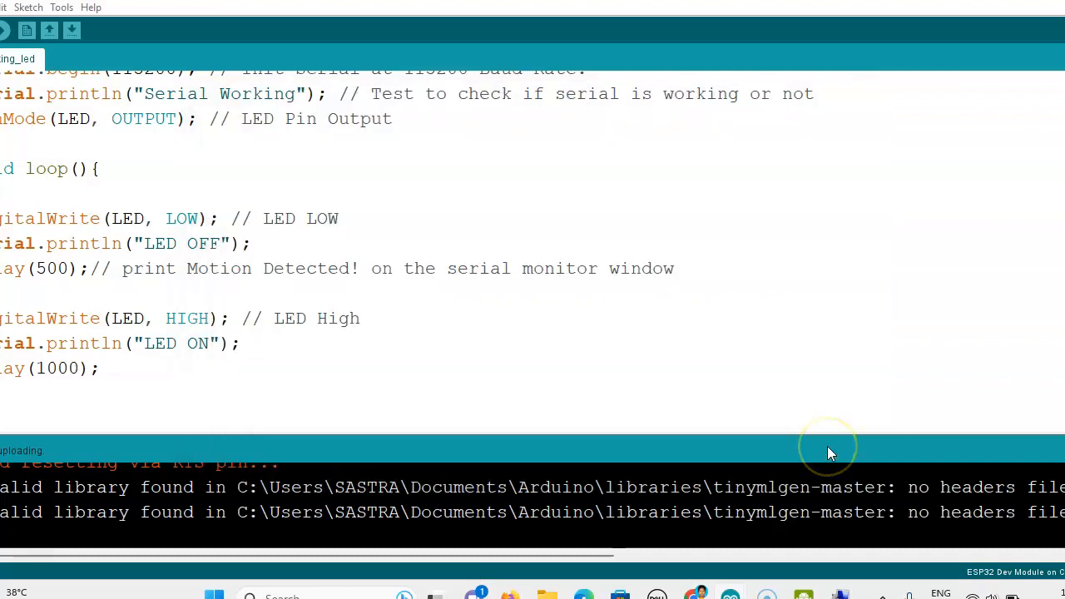
mouse_move(746, 532)
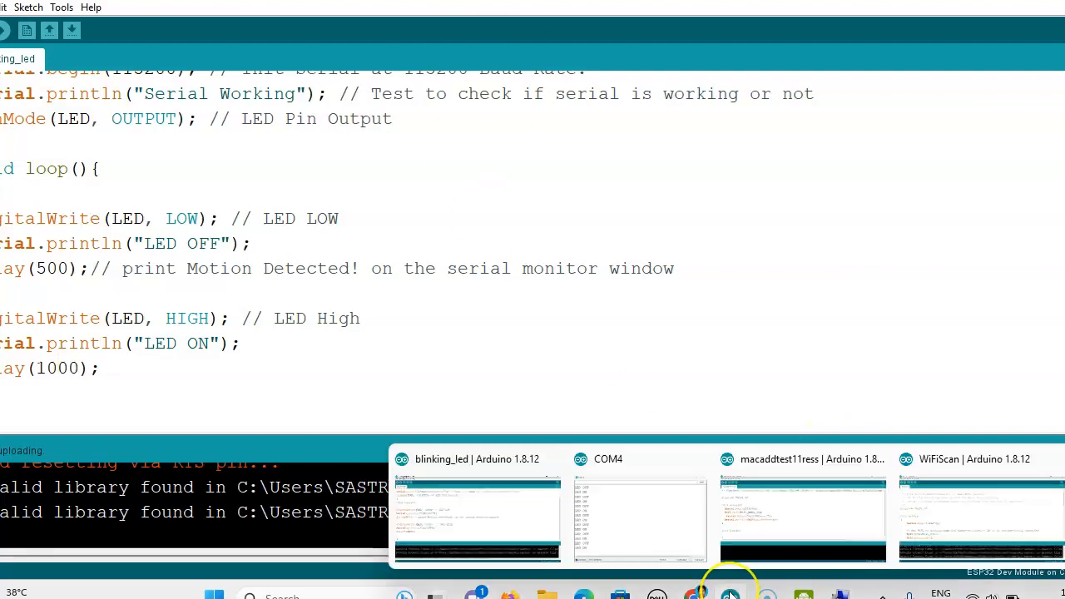
Step: Bring the macaddtest11ress sketch to the front and minimize the DroidCam preview
click(803, 516)
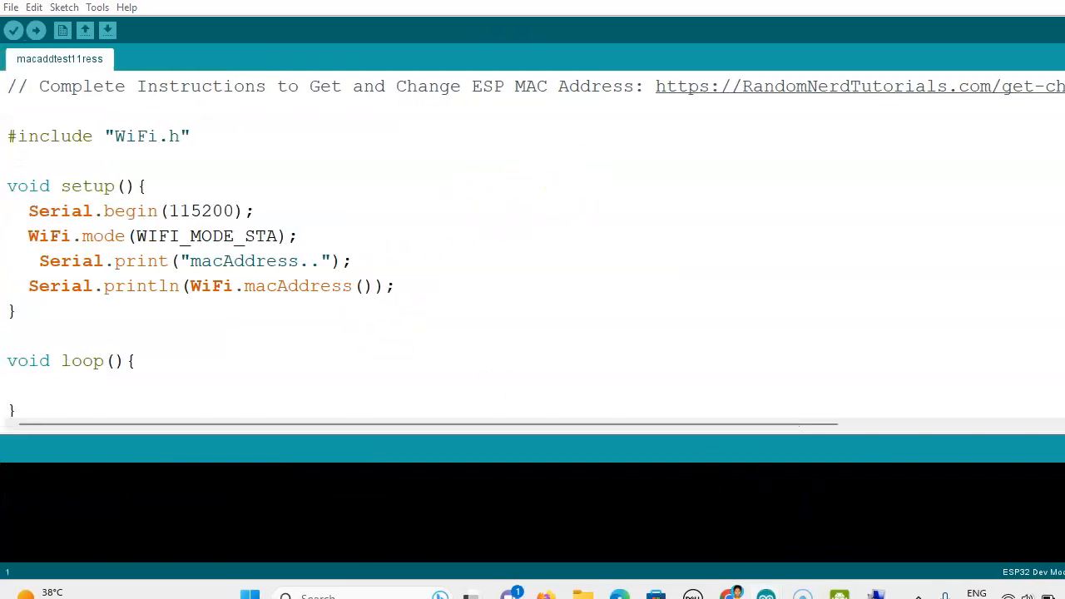
mouse_move(470, 213)
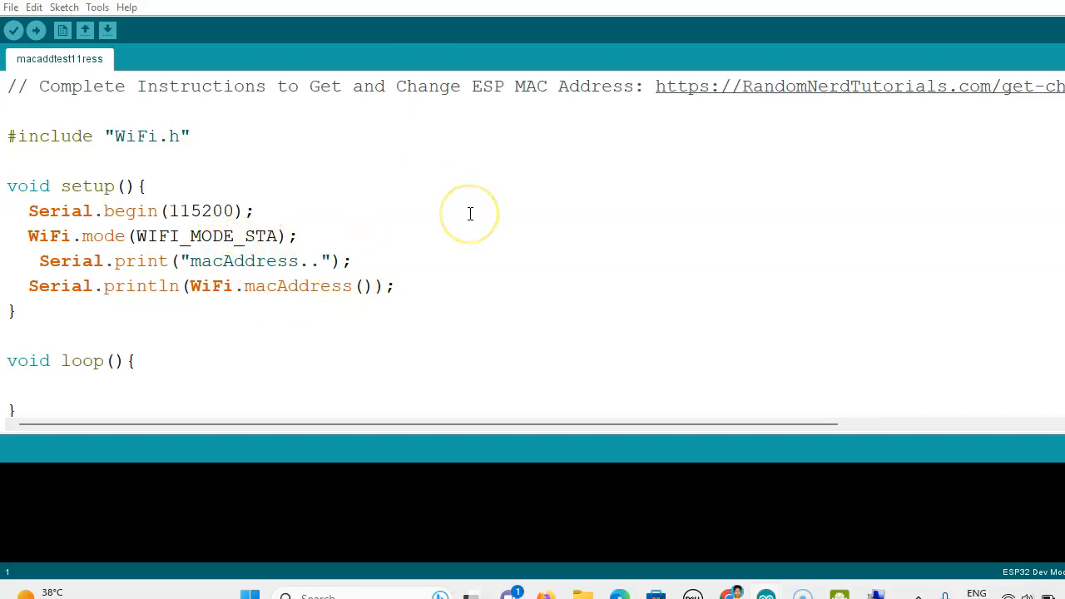
mouse_move(469, 213)
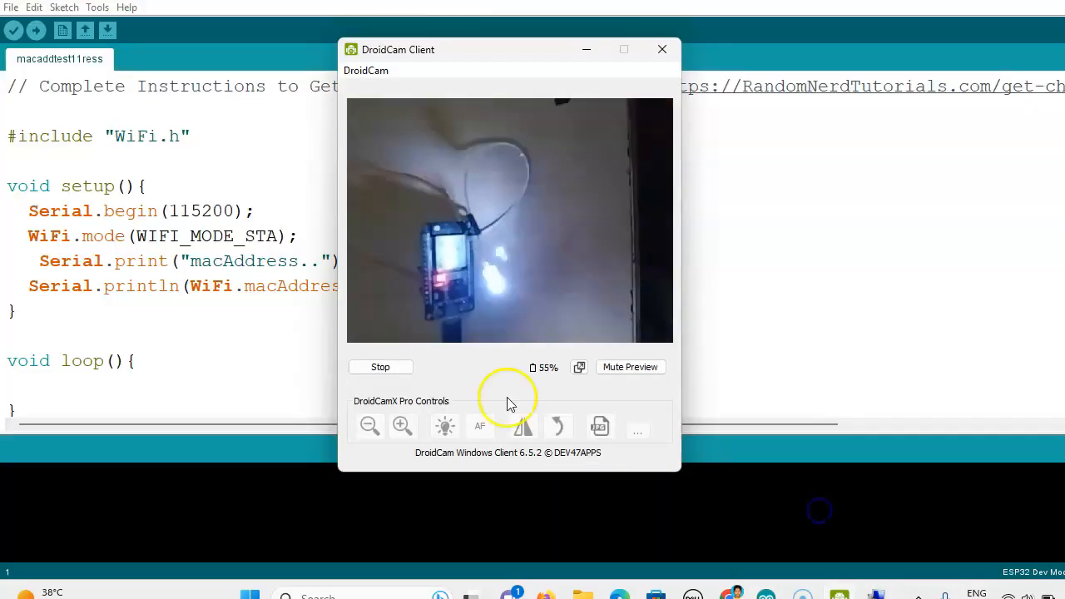
mouse_move(426, 348)
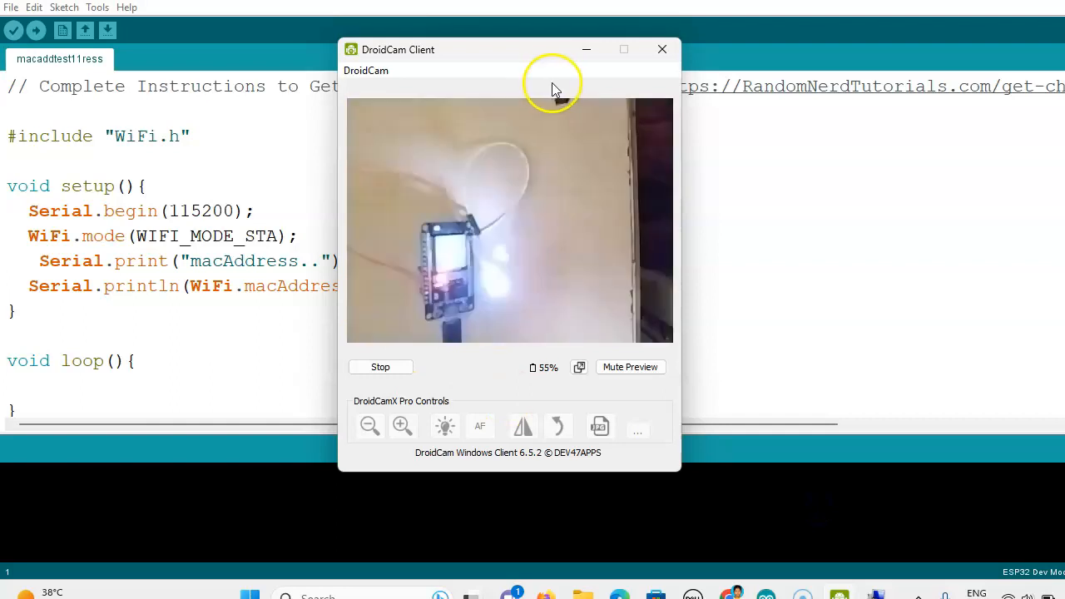
click(662, 50)
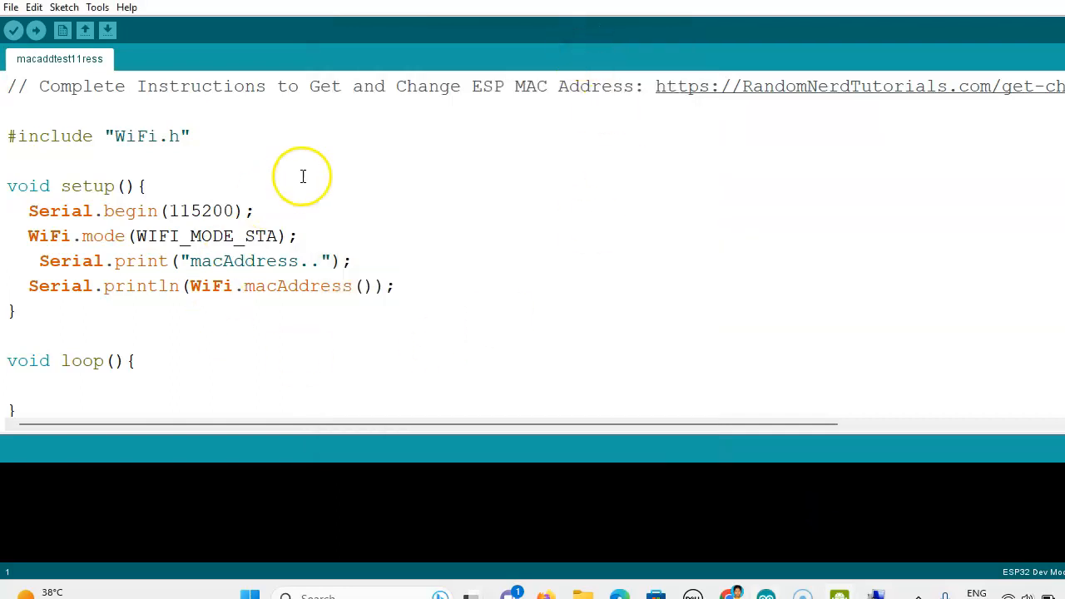
mouse_move(284, 313)
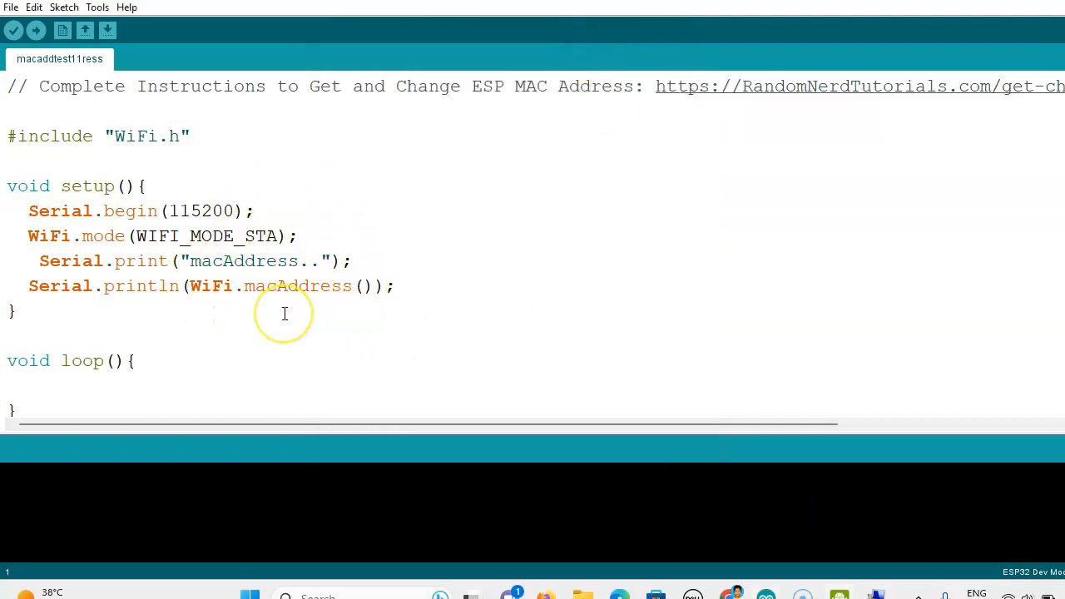
mouse_move(8, 91)
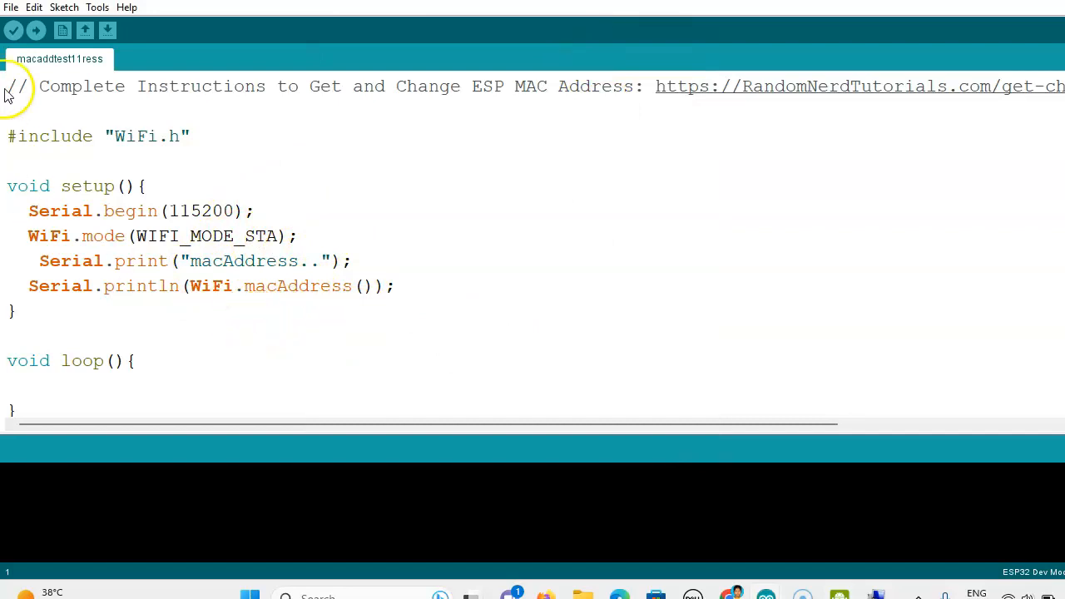
mouse_move(36, 30)
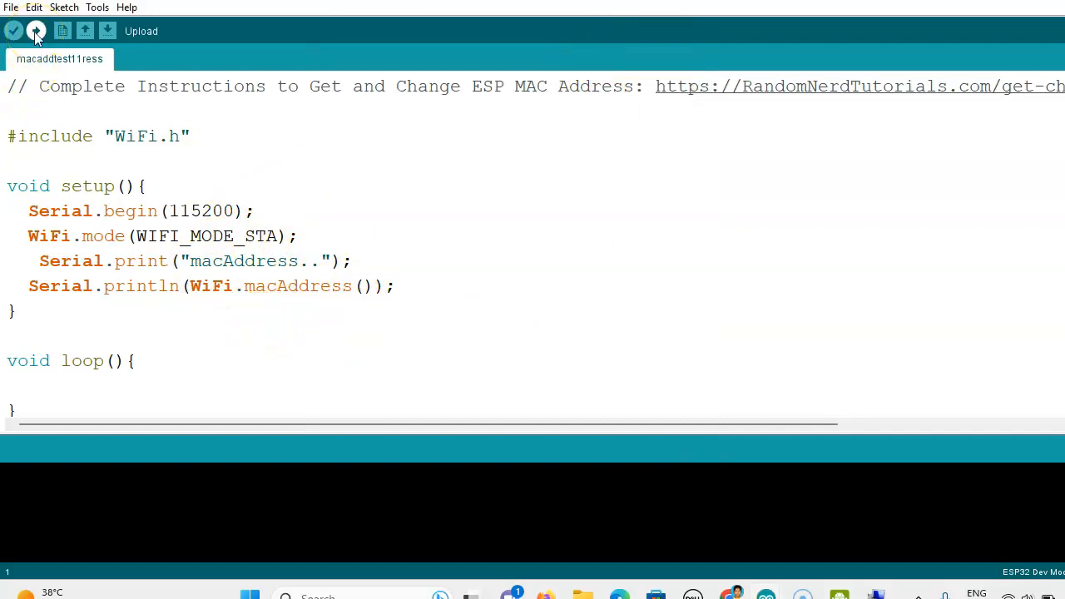
Step: Upload the MAC address sketch to the ESP32 Dev Module until 'Done uploading'
click(37, 30)
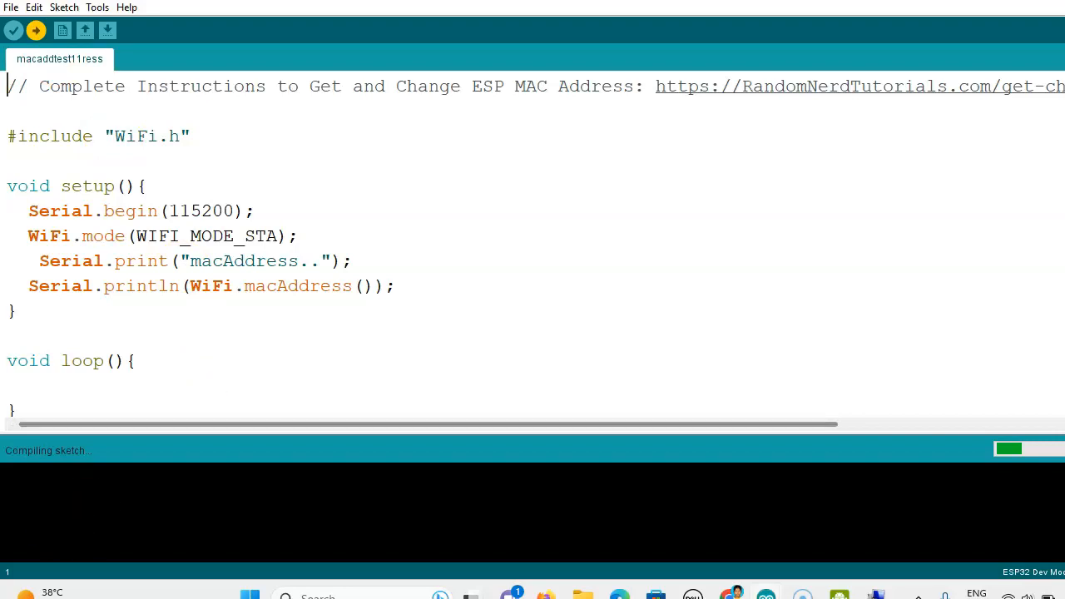
click(36, 29)
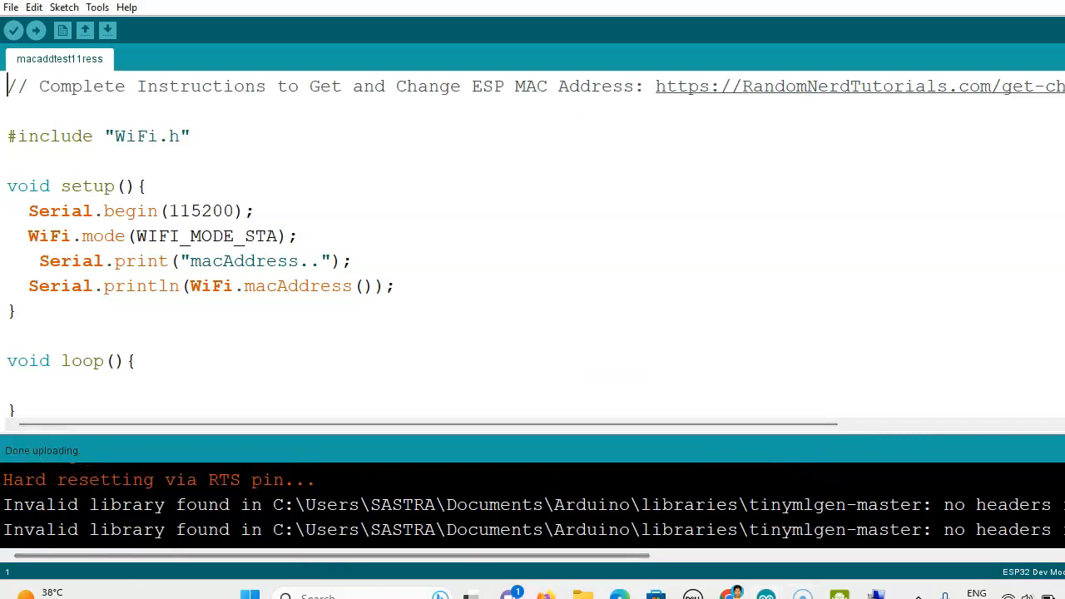
mouse_move(276, 496)
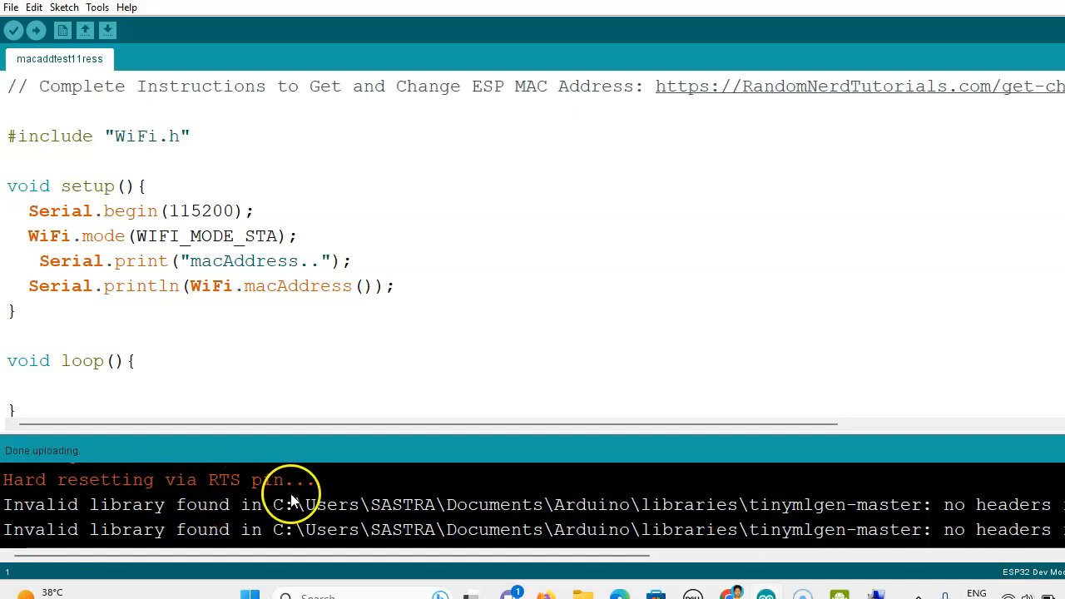
mouse_move(303, 304)
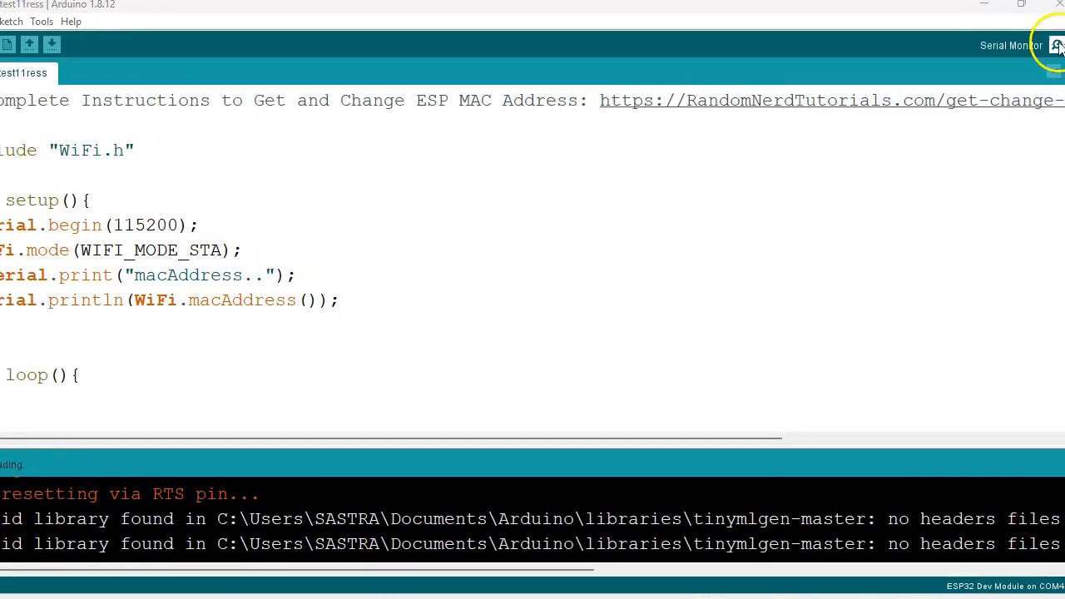
Step: Read the ESP32's MAC address B4:E6:2D:96:EF:05 in the Serial Monitor, then return to the sketch
click(1059, 45)
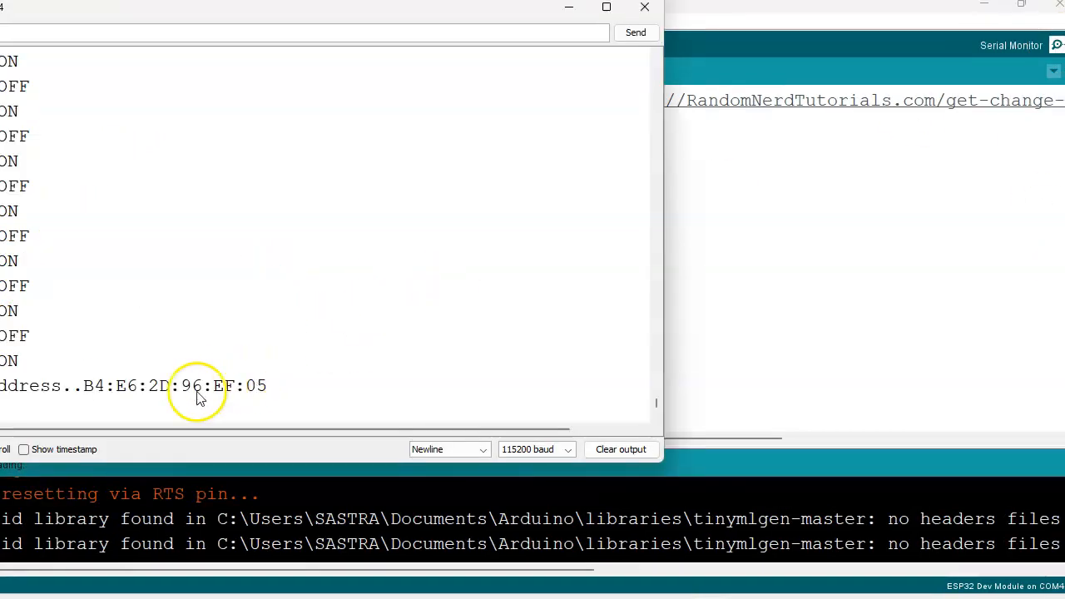
mouse_move(253, 399)
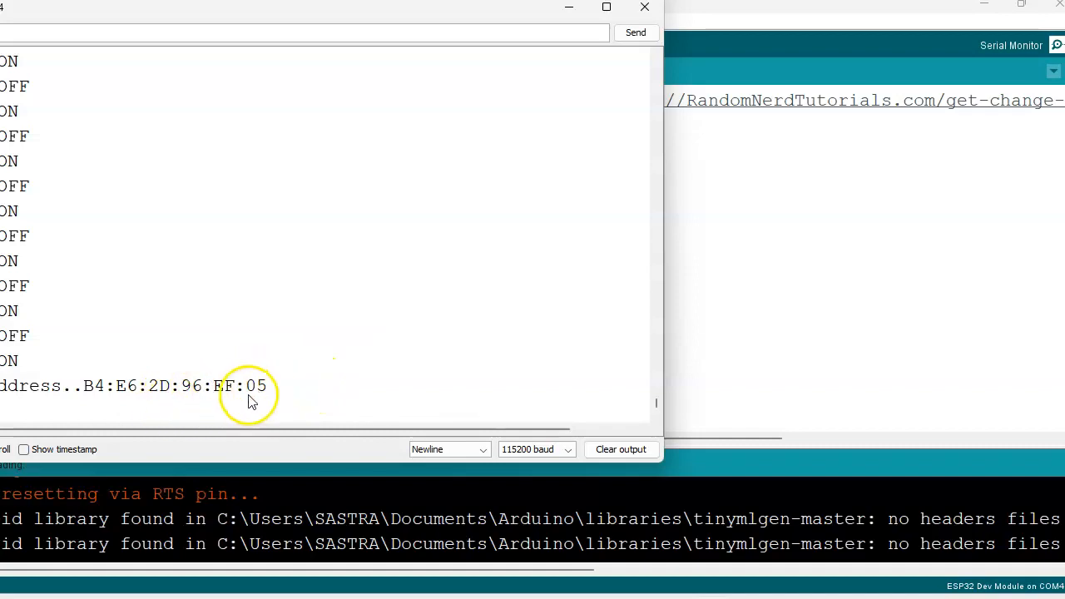
mouse_move(268, 399)
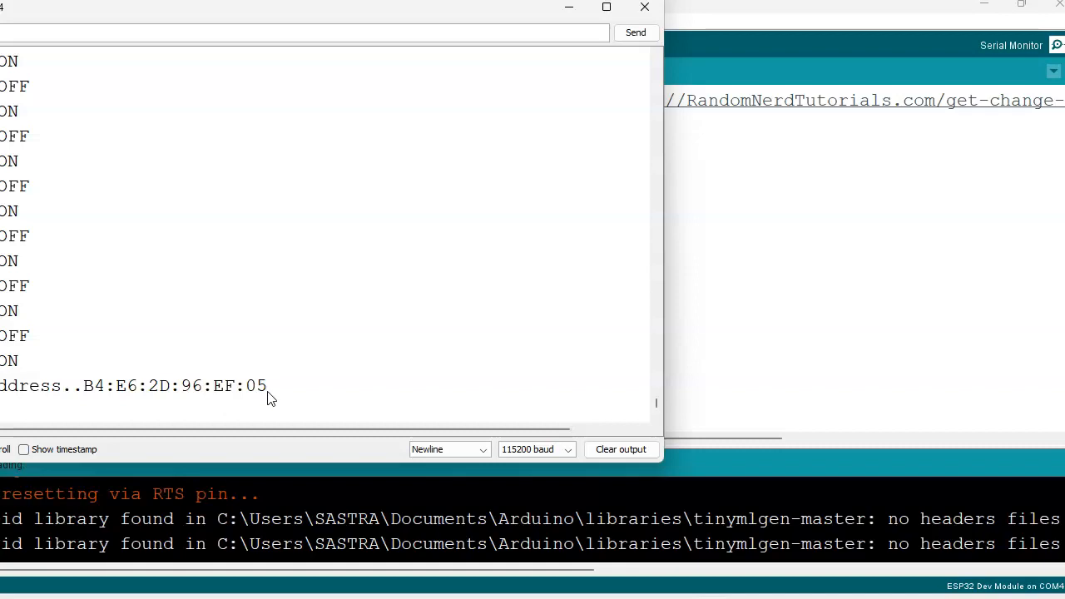
mouse_move(190, 89)
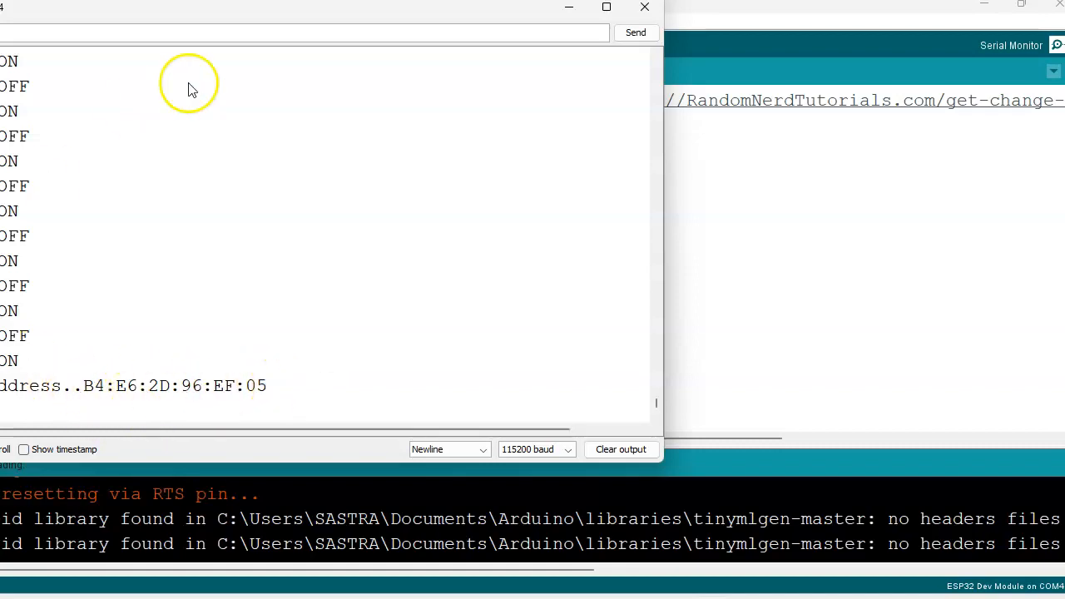
mouse_move(190, 90)
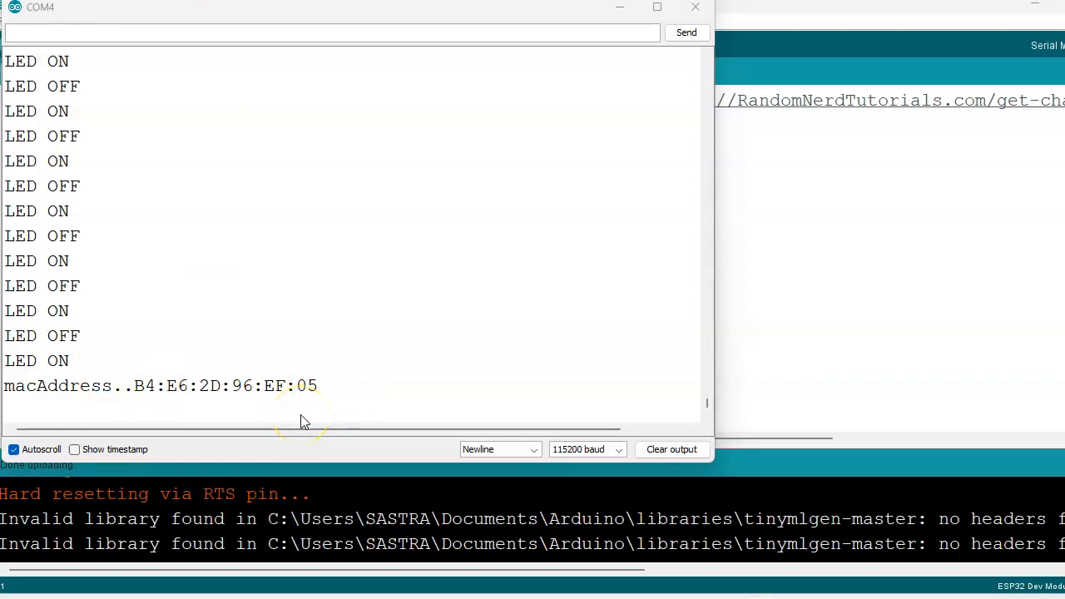
mouse_move(822, 426)
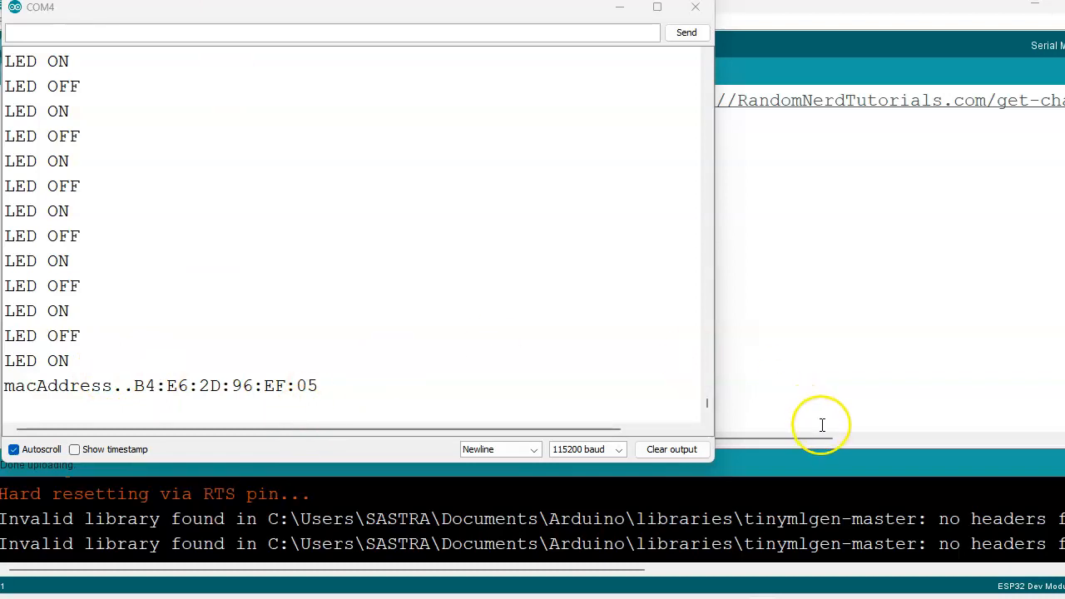
click(695, 7)
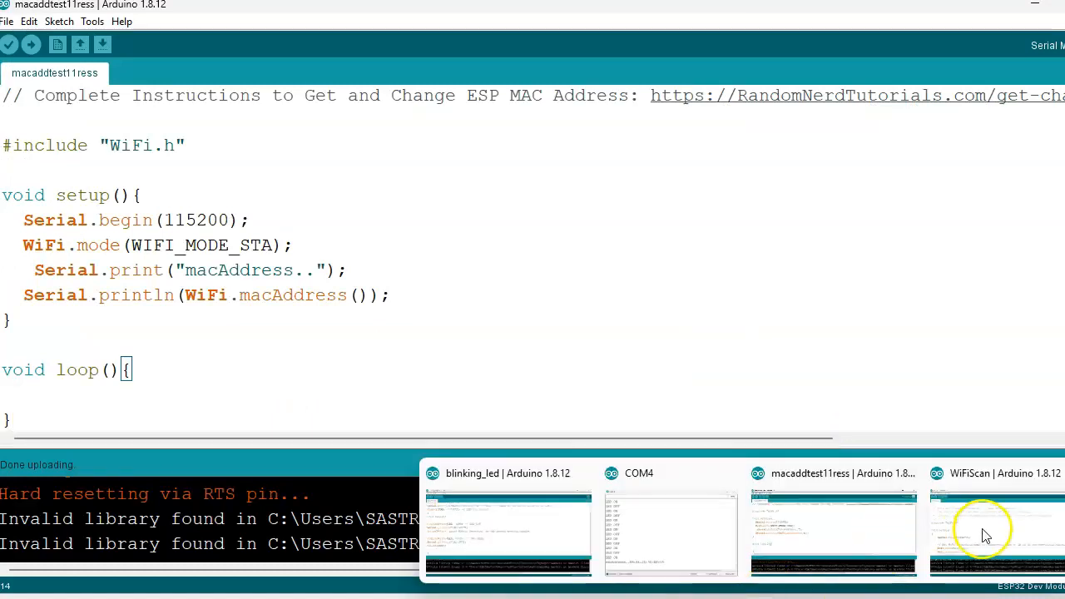
Step: Switch to the WiFiScan sketch and scroll through its setup() and network-scanning loop()
click(996, 519)
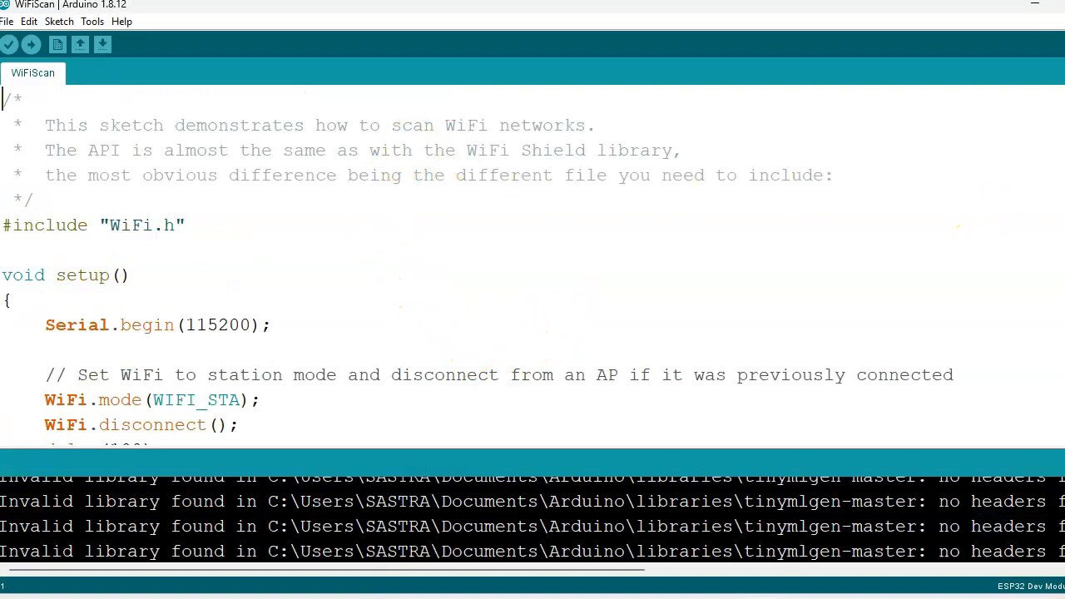
mouse_move(1051, 185)
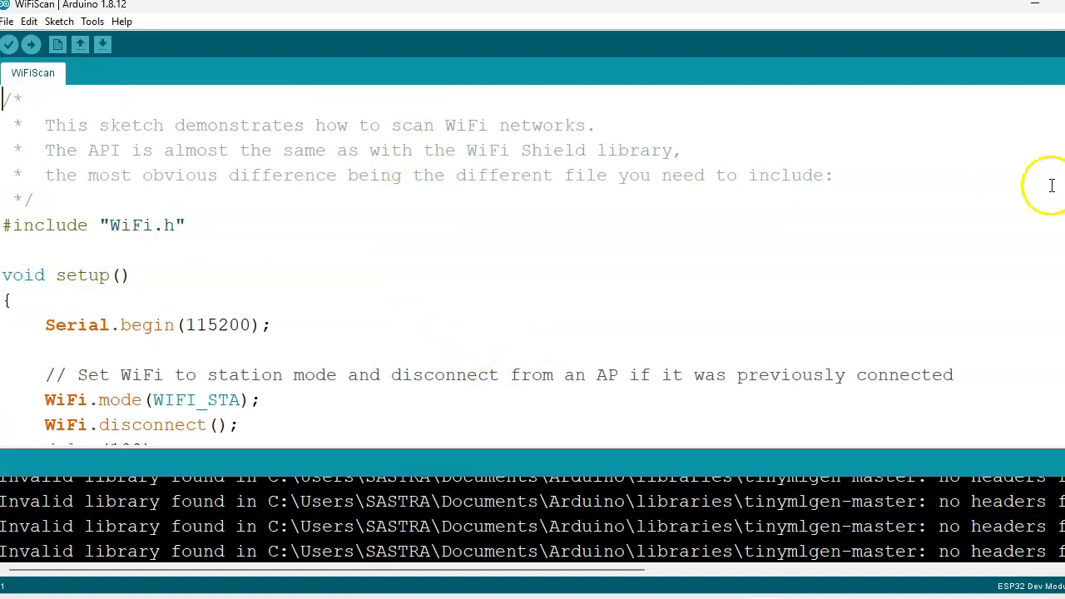
mouse_move(47, 229)
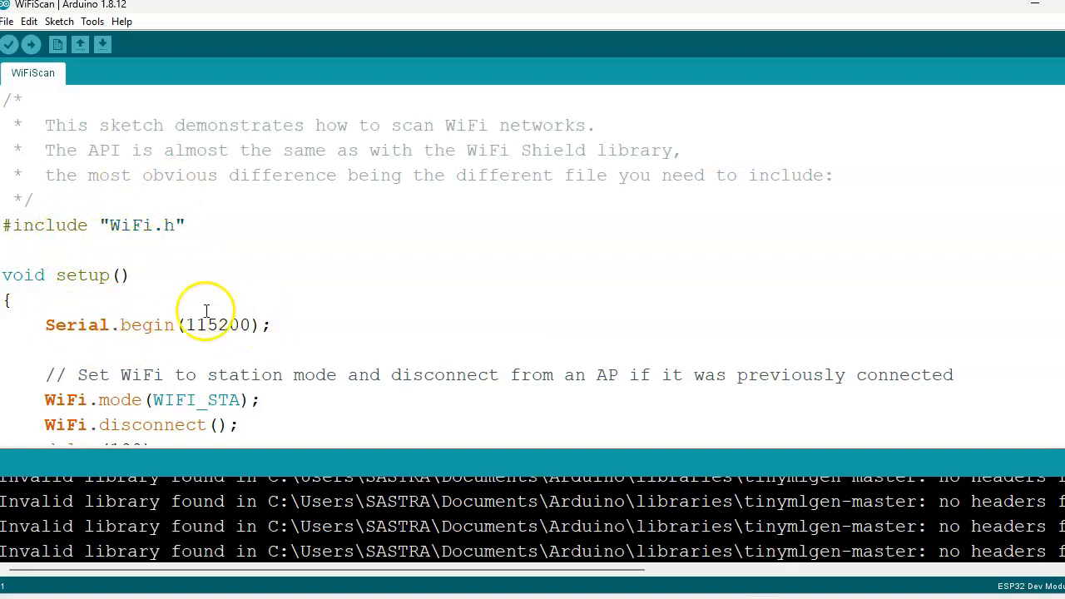
mouse_move(905, 368)
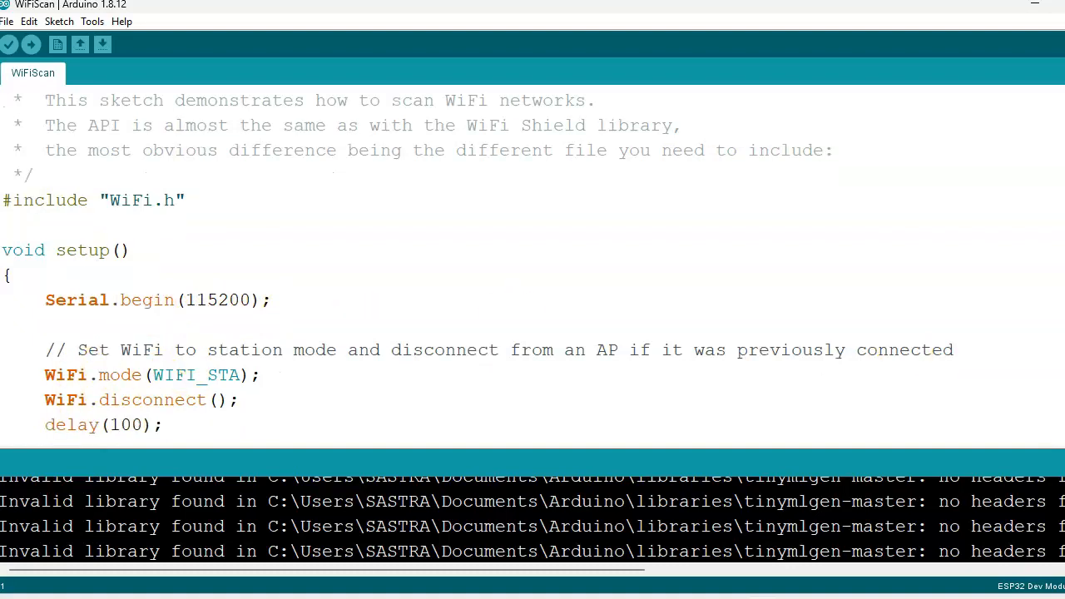
scroll(down, 3)
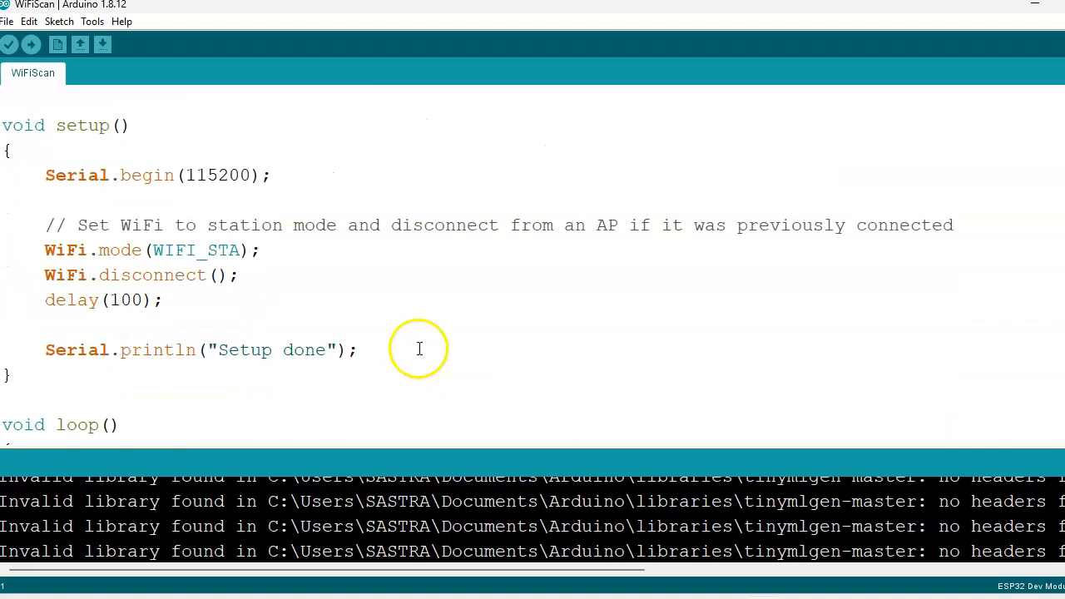
mouse_move(203, 258)
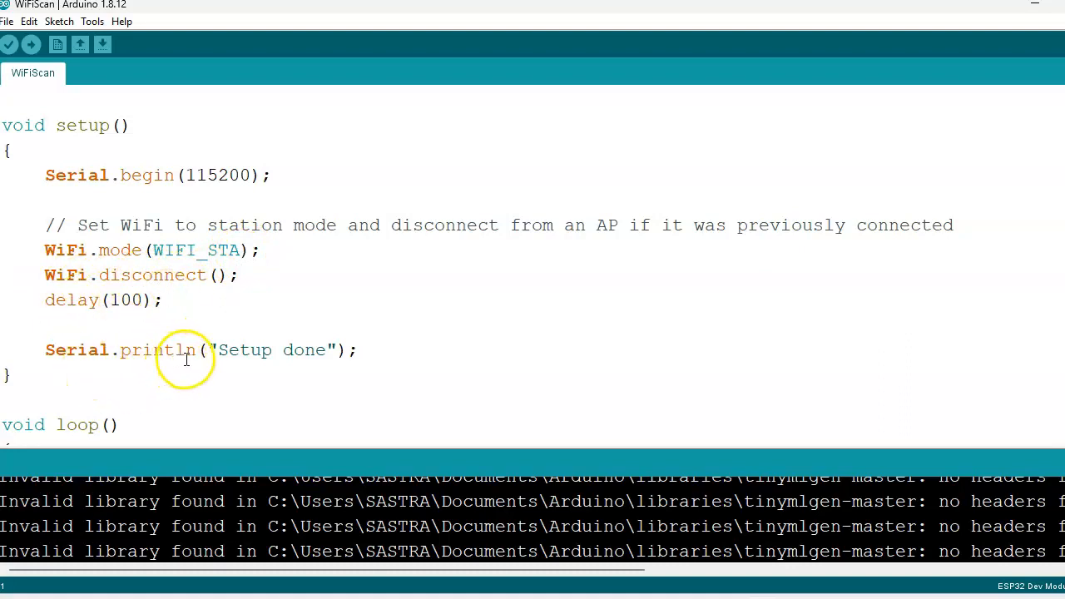
mouse_move(324, 433)
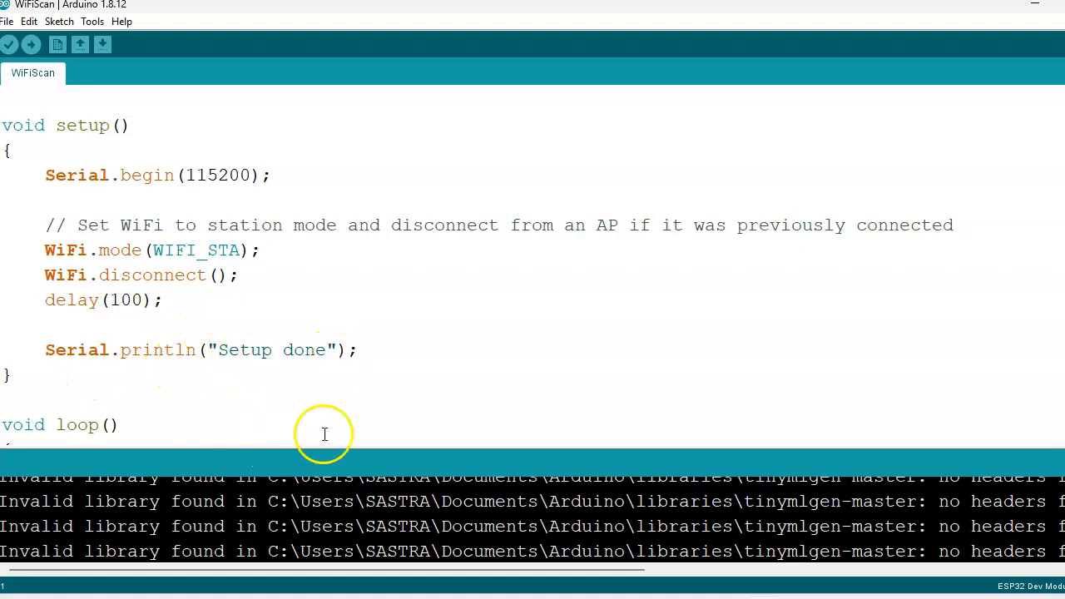
scroll(down, 3)
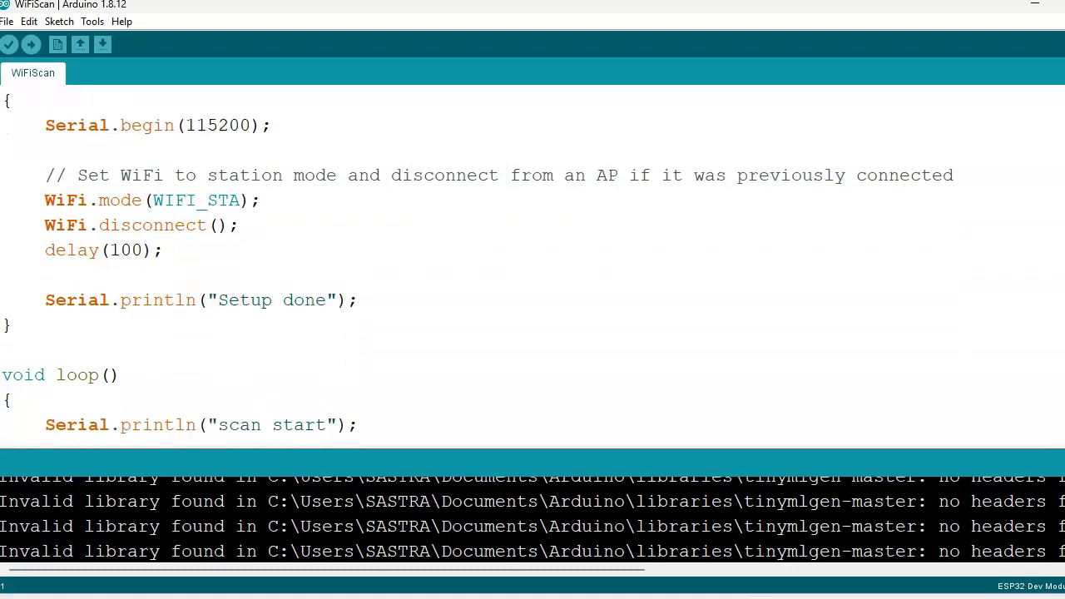
scroll(down, 3)
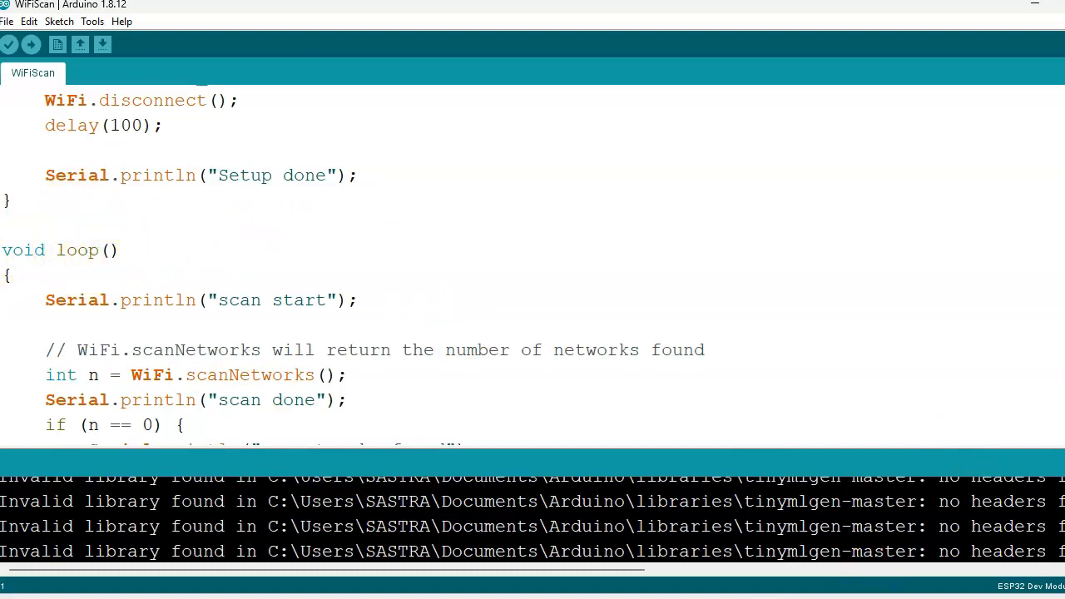
scroll(down, 3)
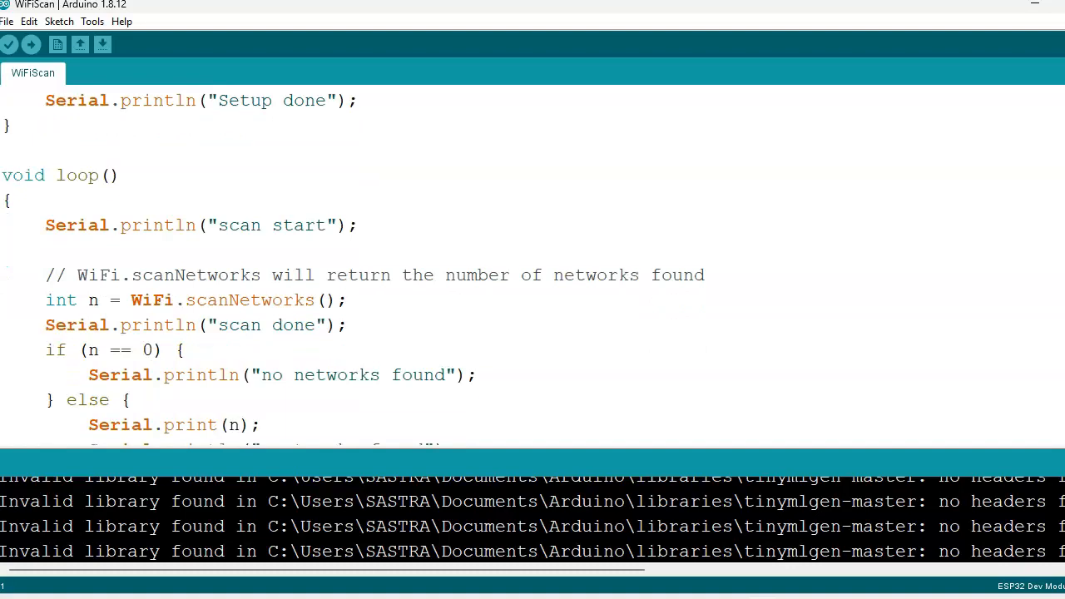
scroll(down, 3)
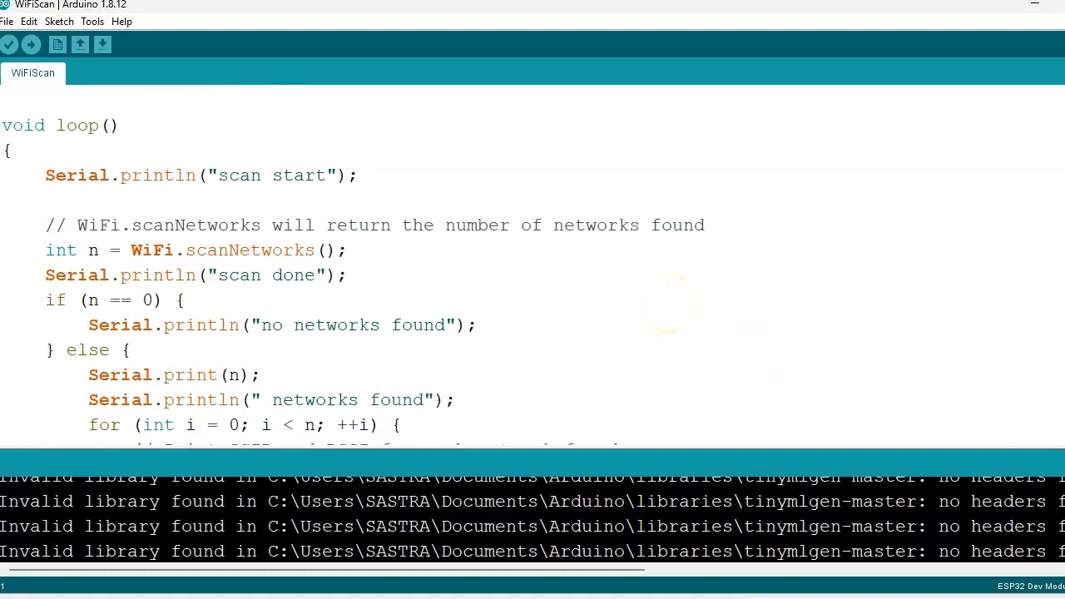
scroll(down, 3)
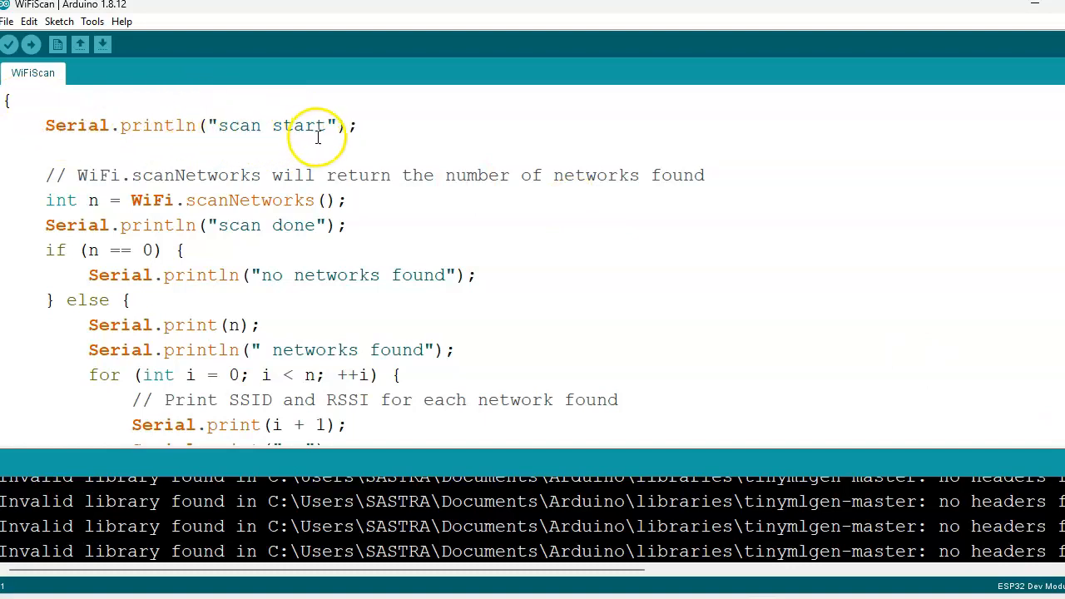
mouse_move(63, 203)
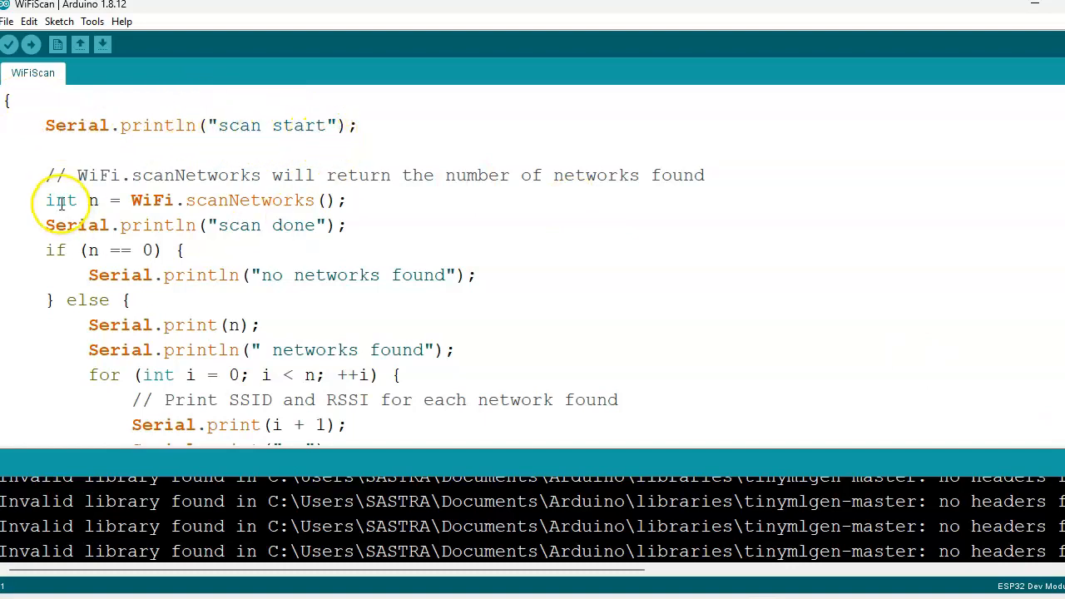
mouse_move(180, 200)
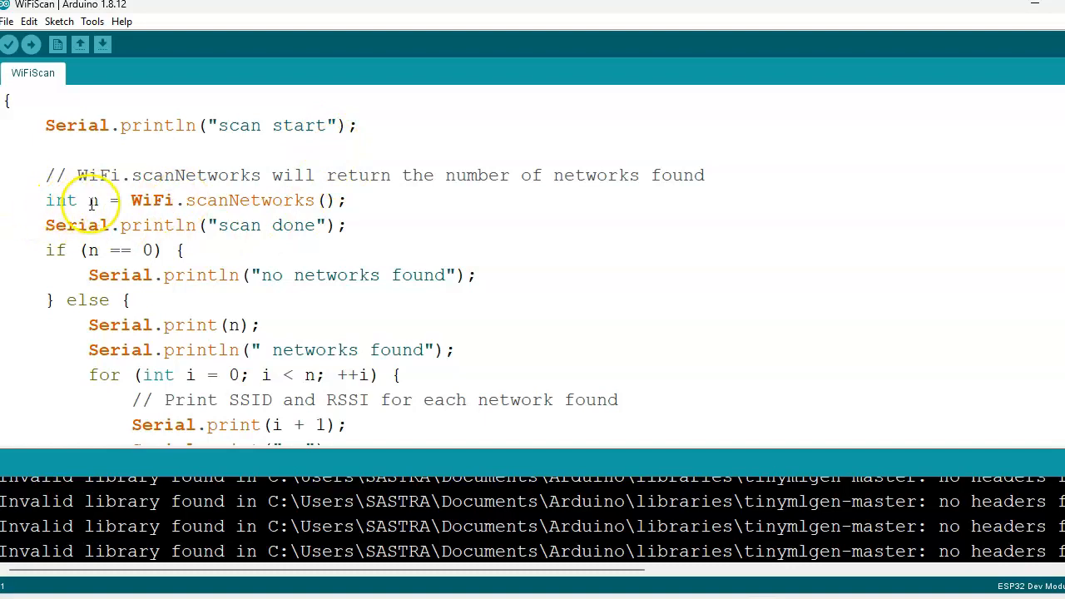
mouse_move(199, 203)
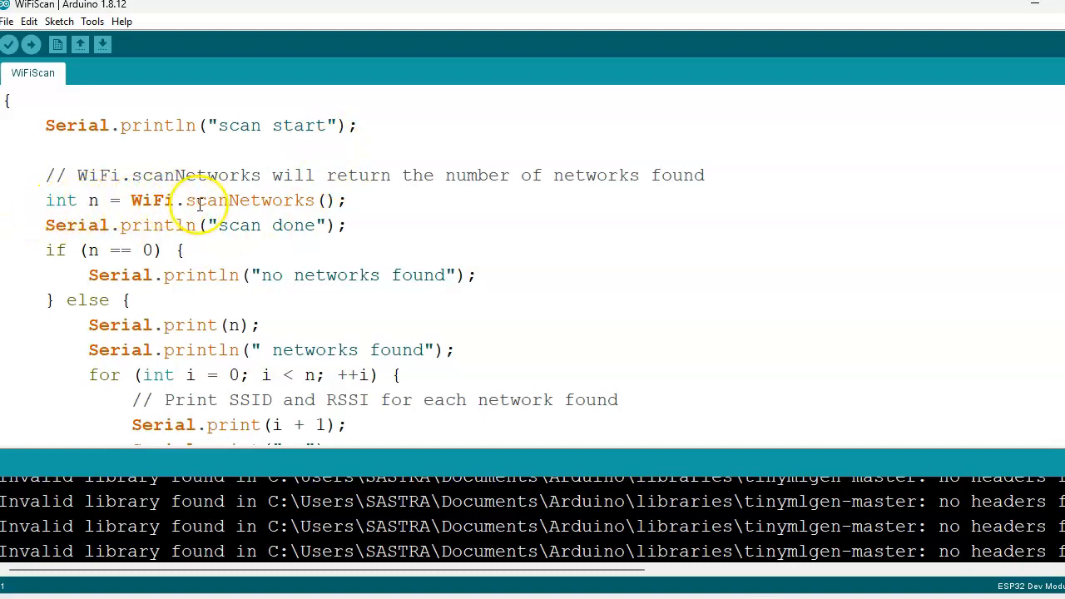
mouse_move(123, 239)
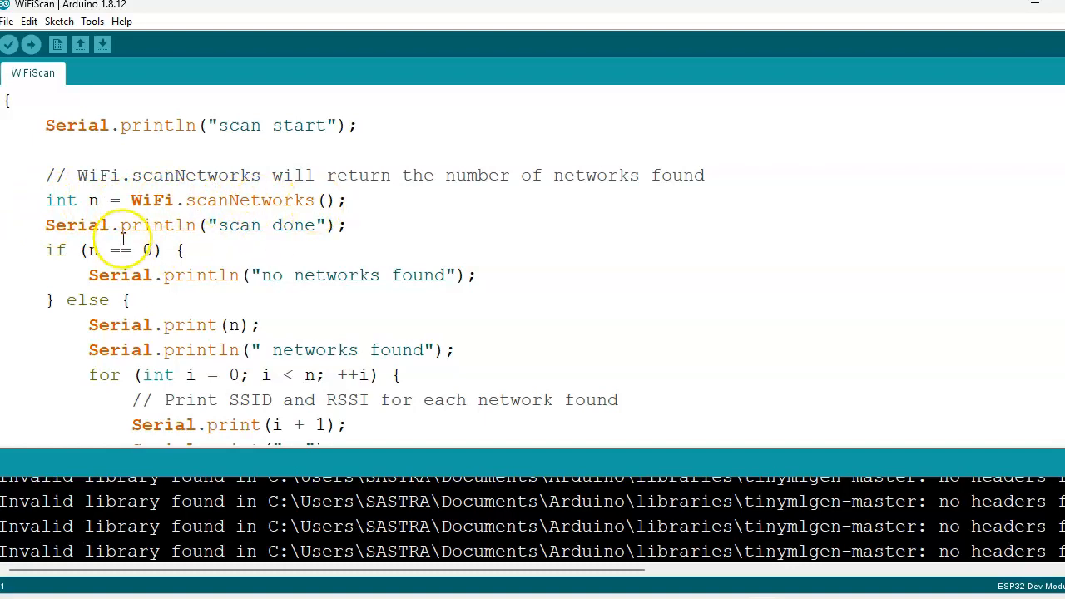
mouse_move(257, 227)
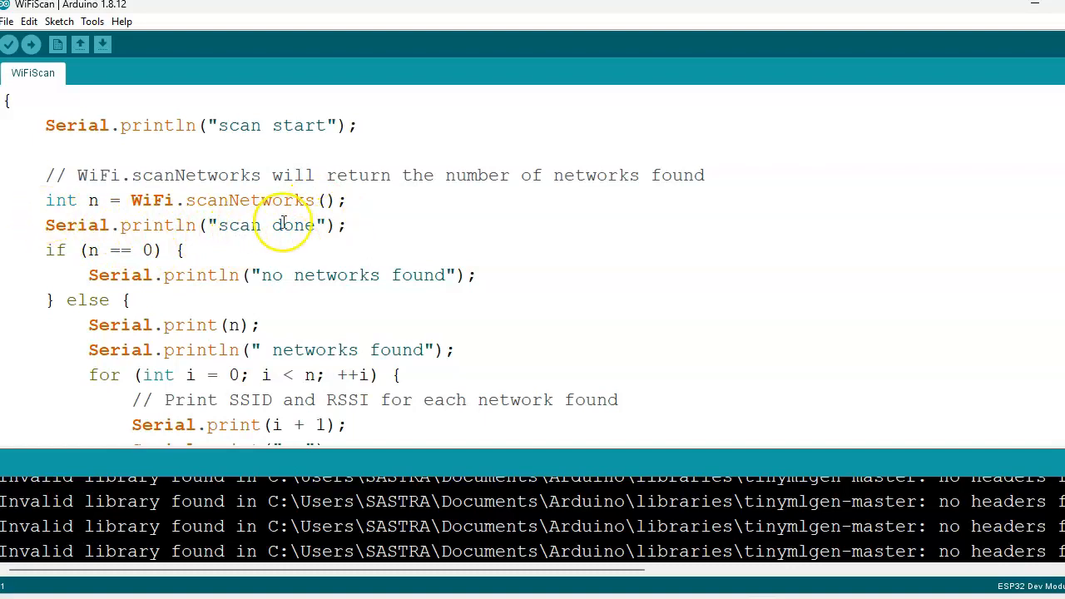
mouse_move(53, 249)
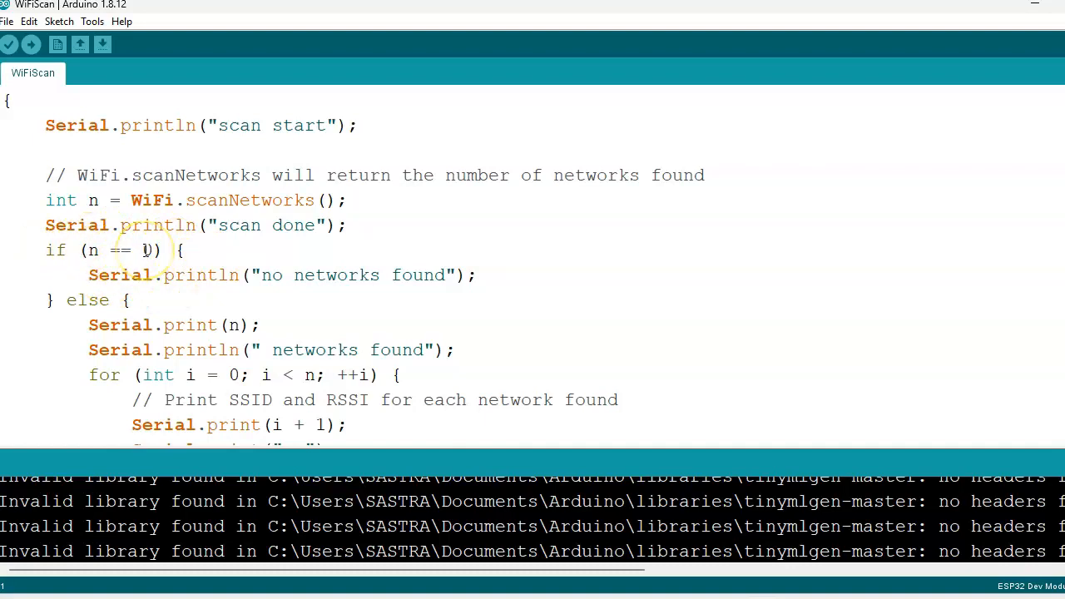
mouse_move(335, 289)
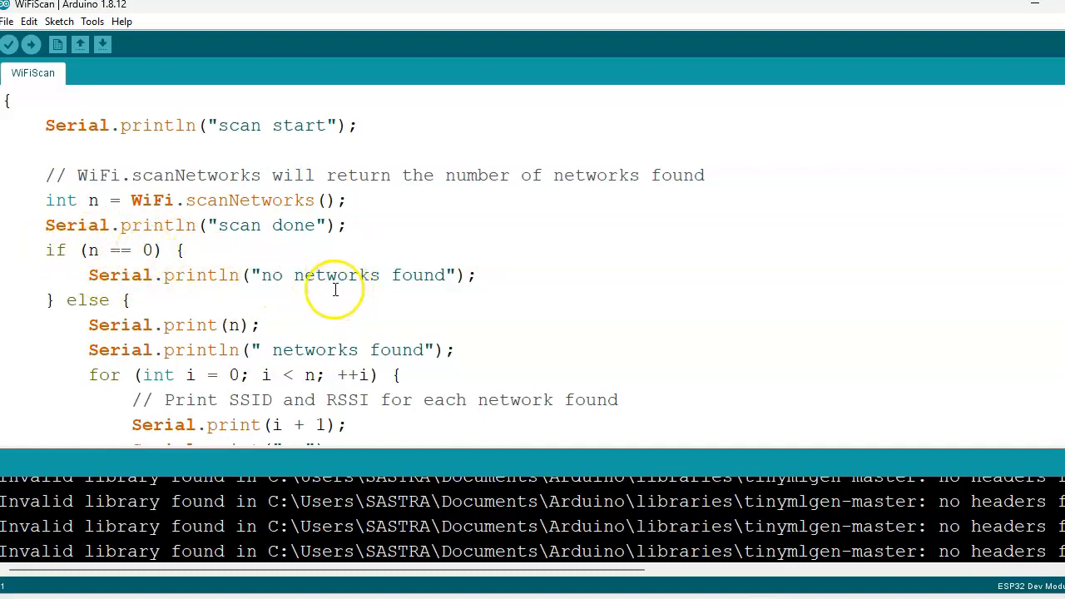
mouse_move(453, 270)
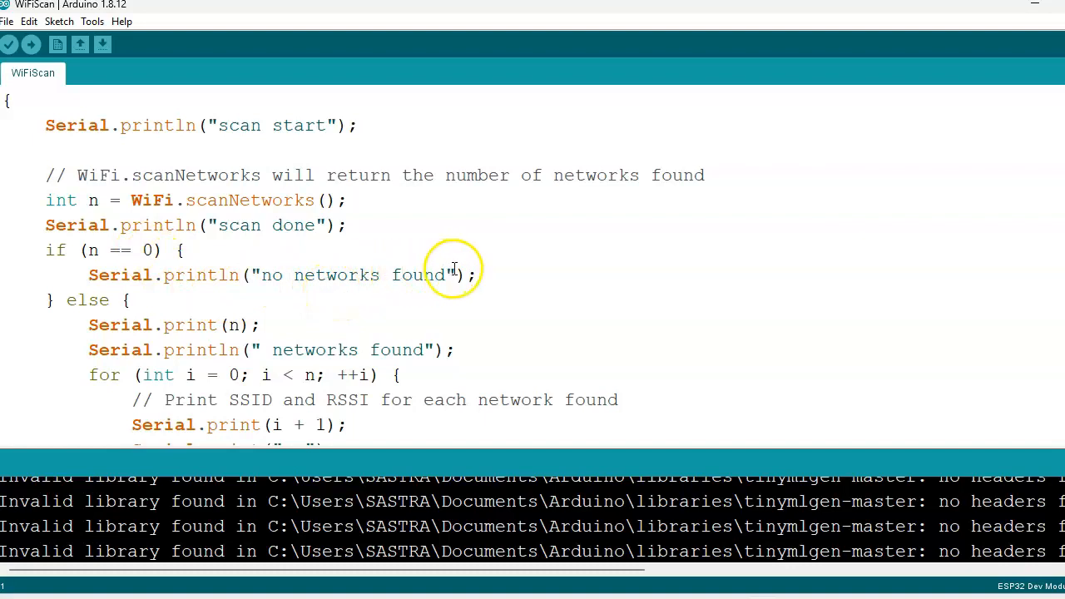
mouse_move(124, 306)
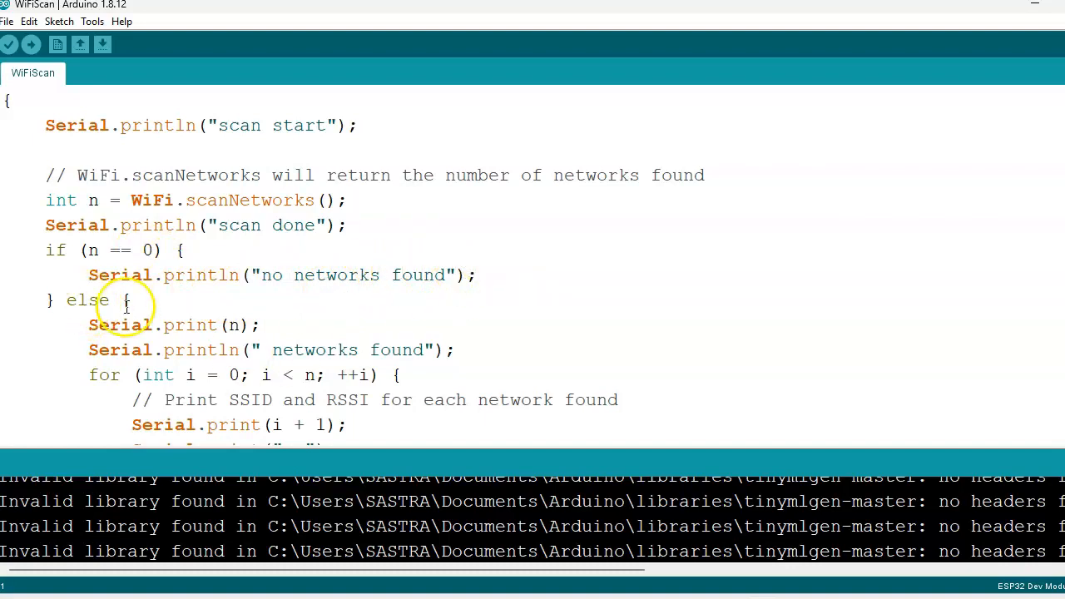
mouse_move(246, 325)
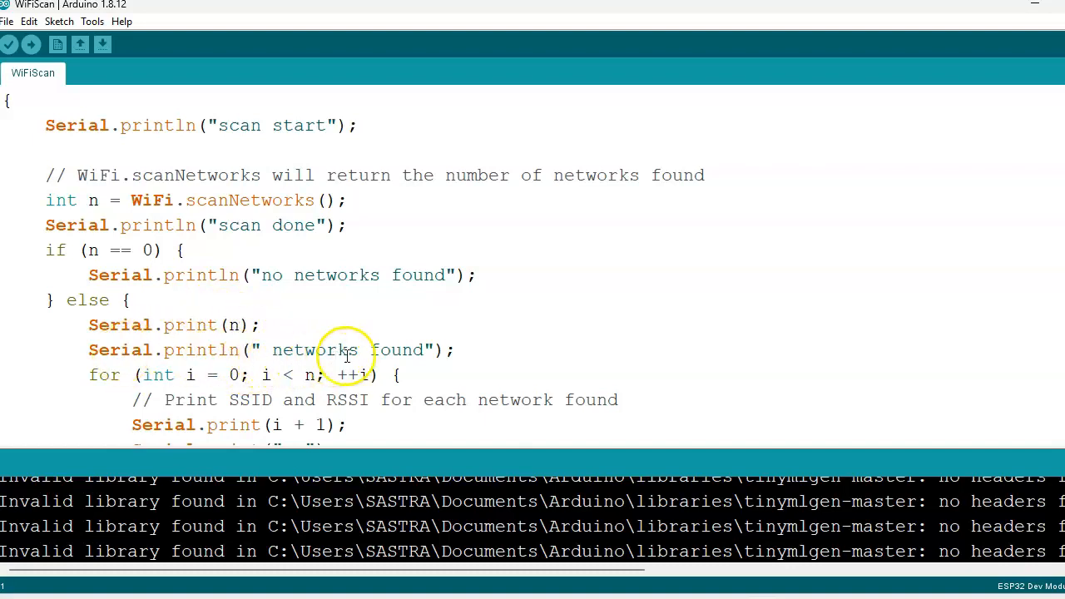
mouse_move(765, 344)
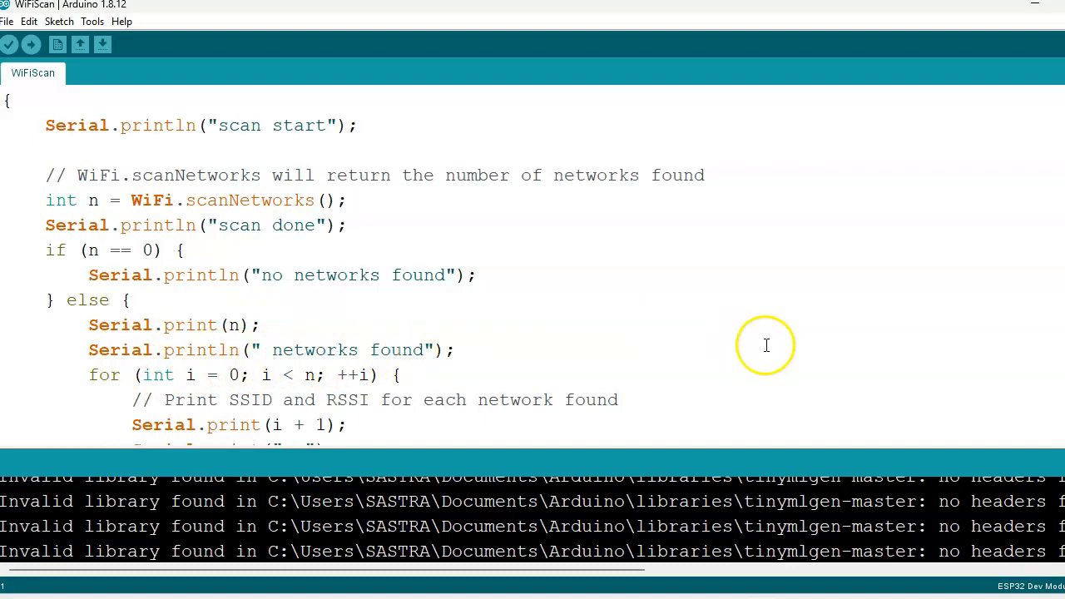
scroll(down, 3)
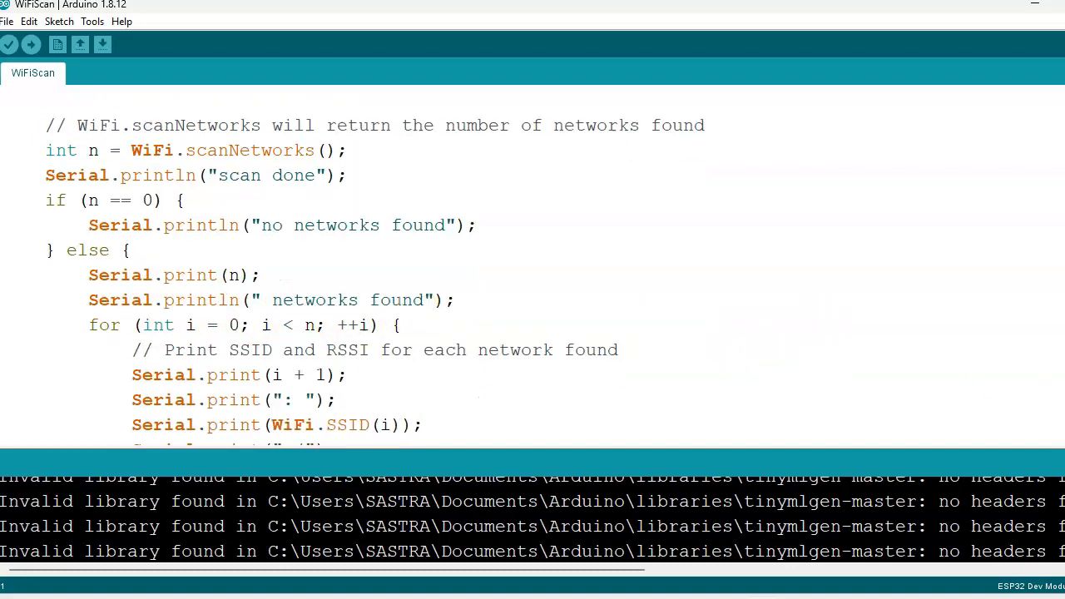
scroll(down, 3)
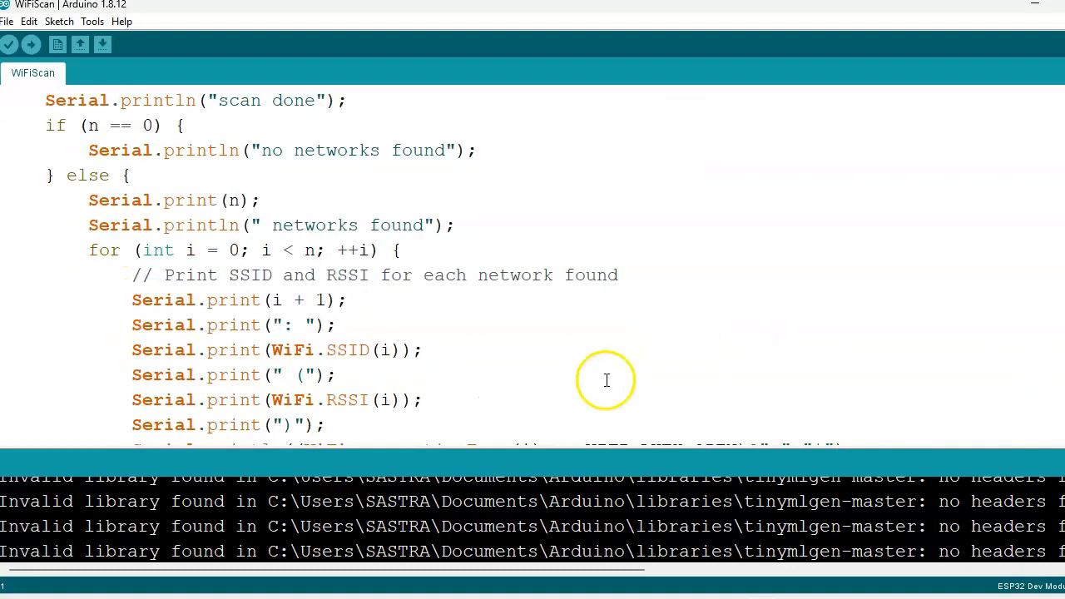
mouse_move(350, 409)
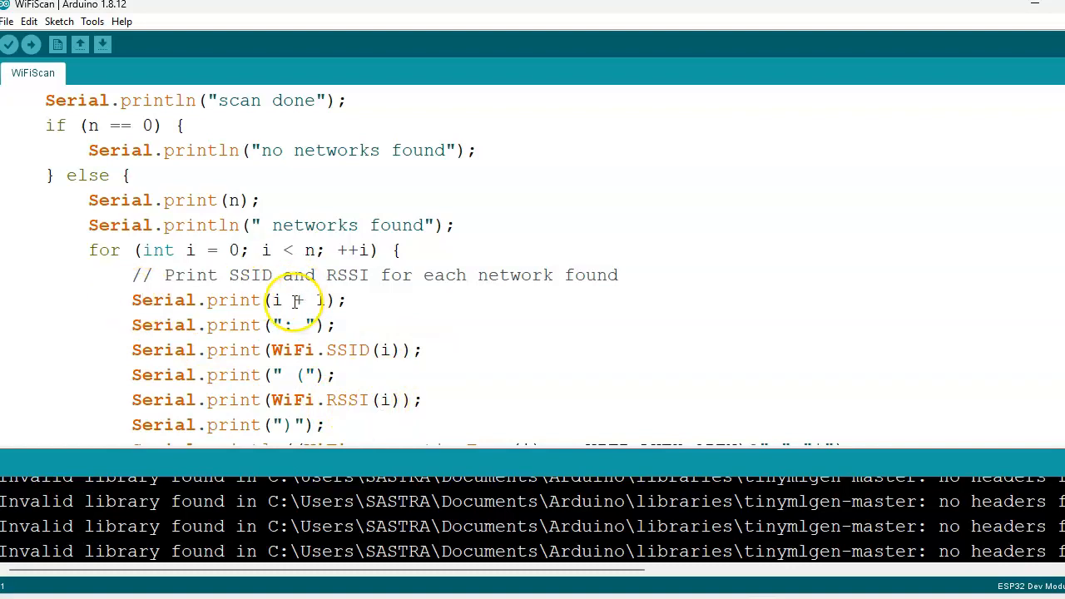
mouse_move(153, 358)
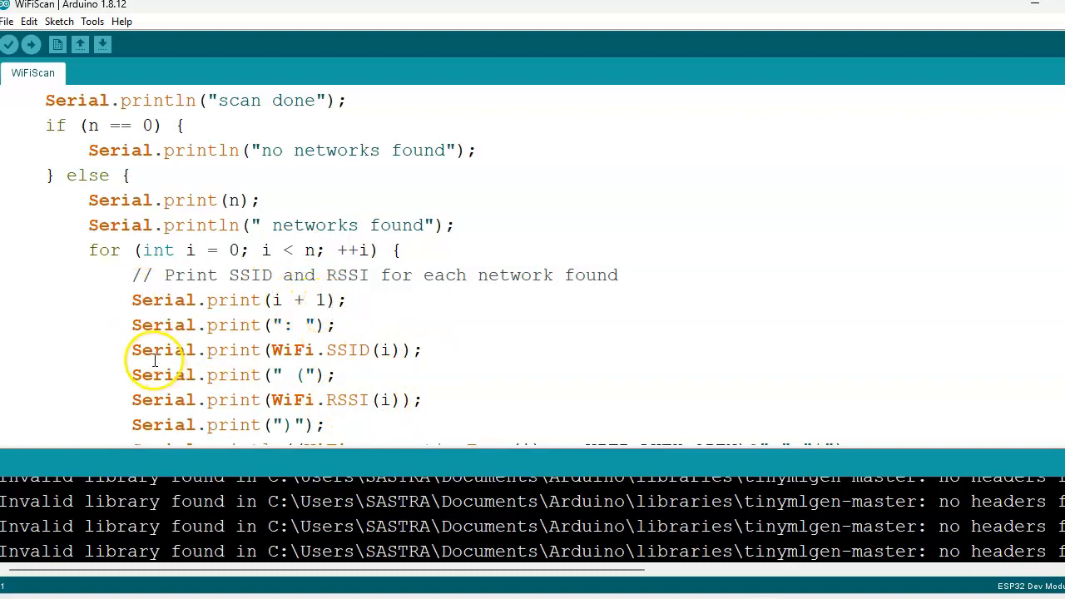
mouse_move(313, 353)
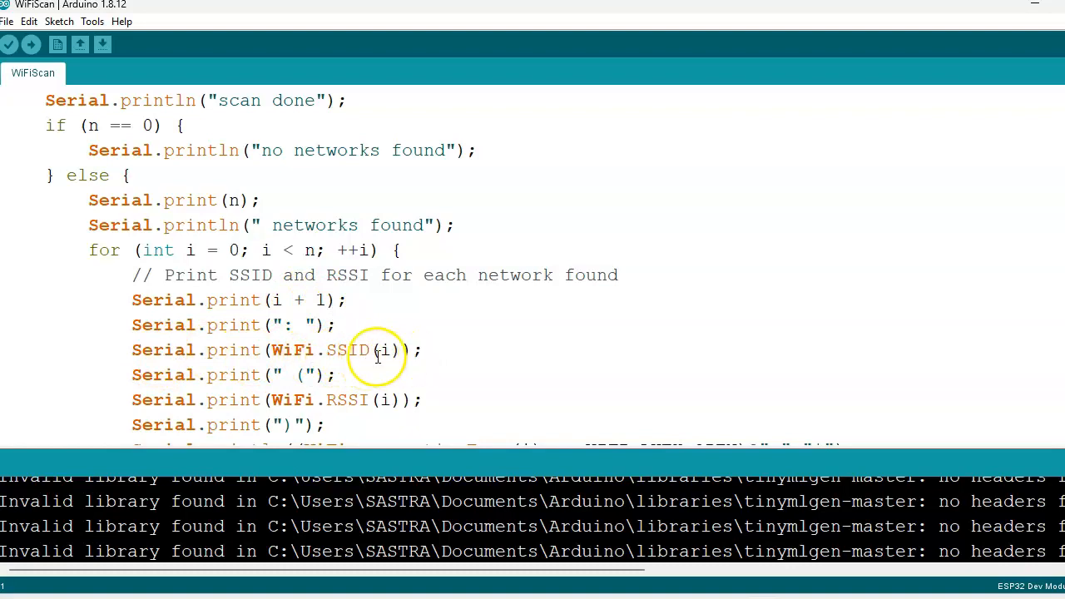
mouse_move(400, 366)
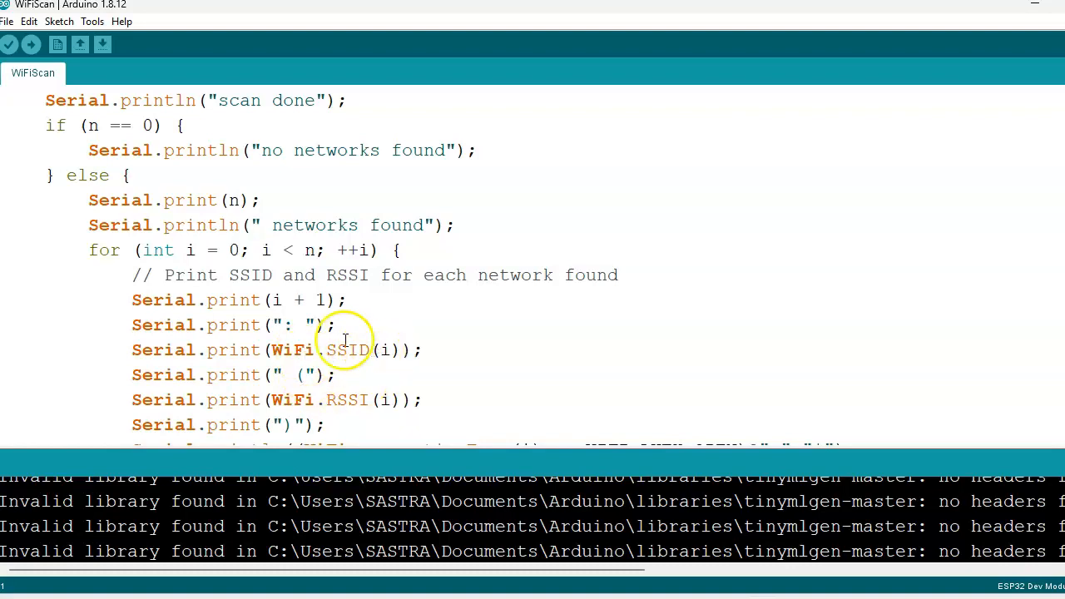
mouse_move(313, 375)
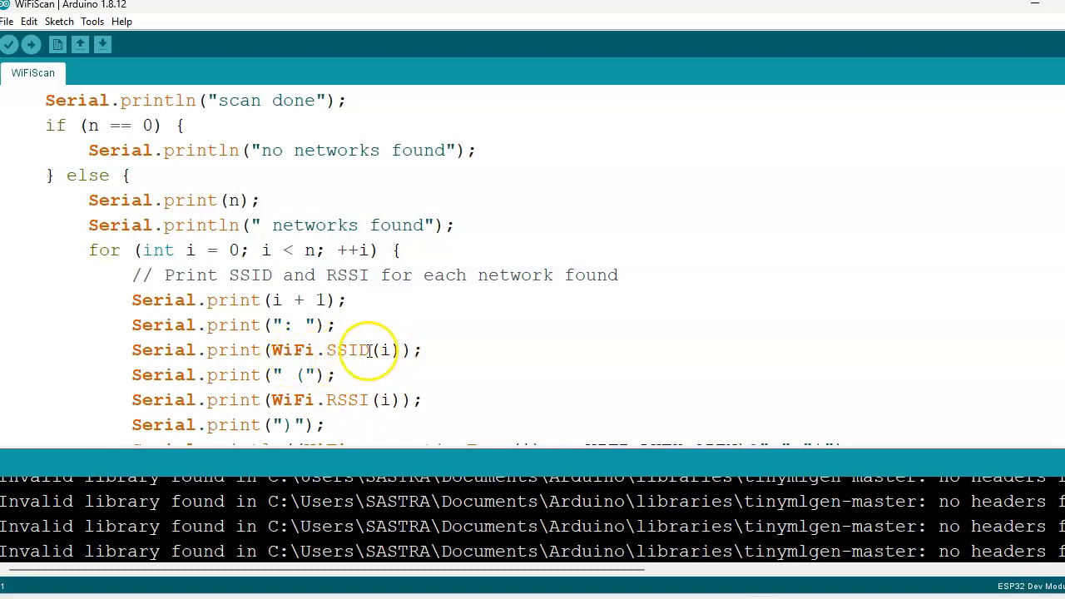
mouse_move(407, 363)
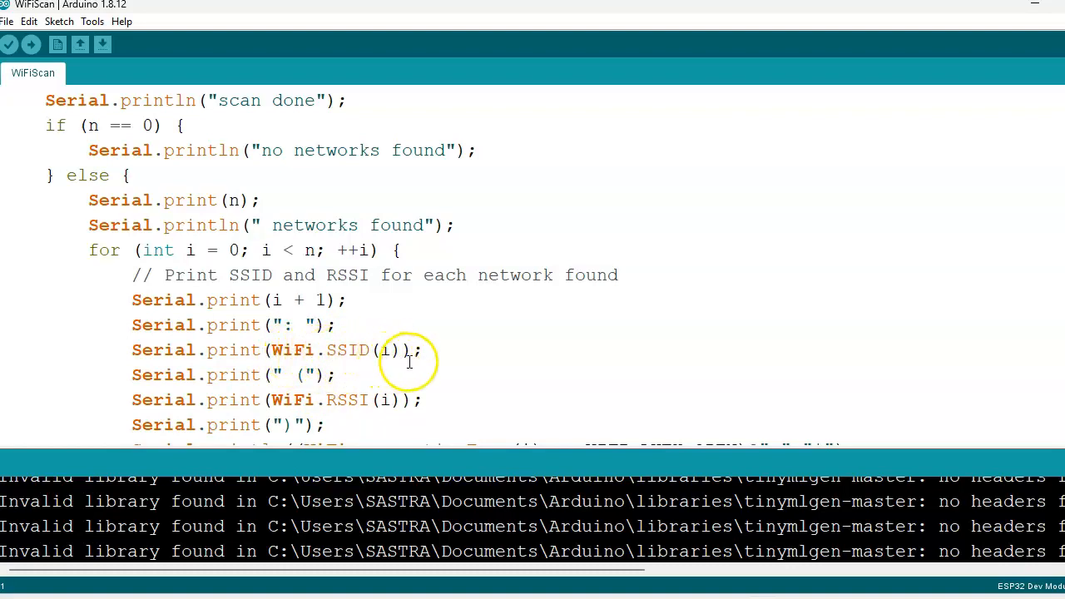
mouse_move(298, 386)
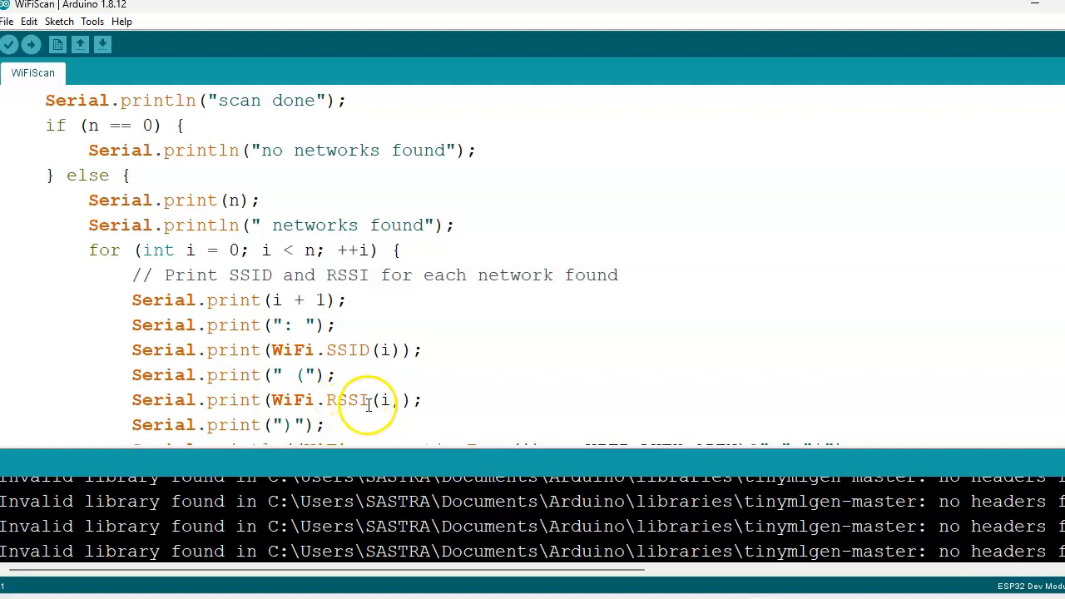
mouse_move(982, 466)
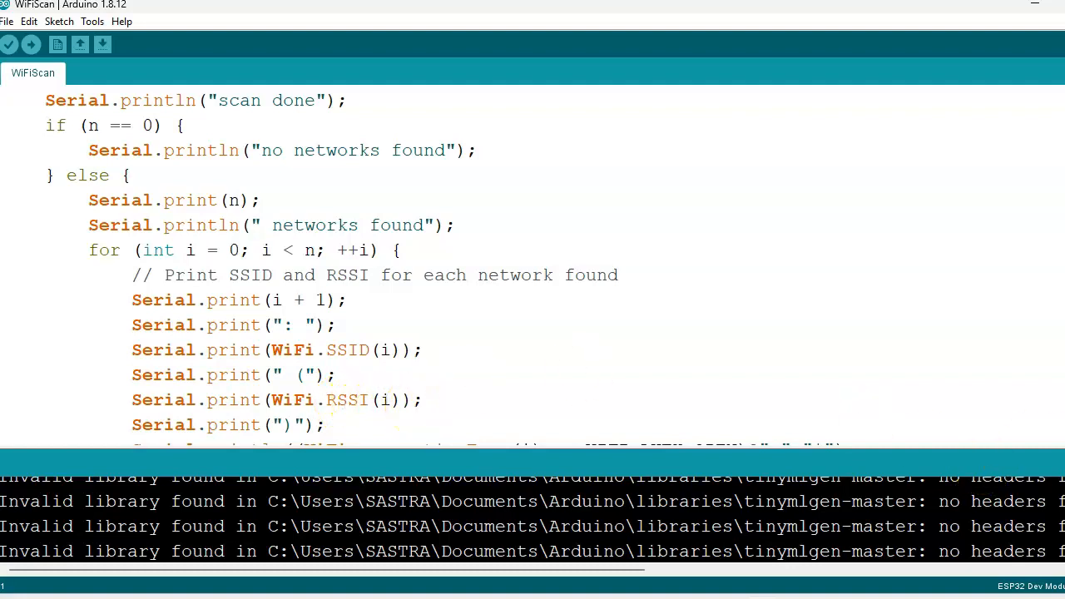
scroll(down, 3)
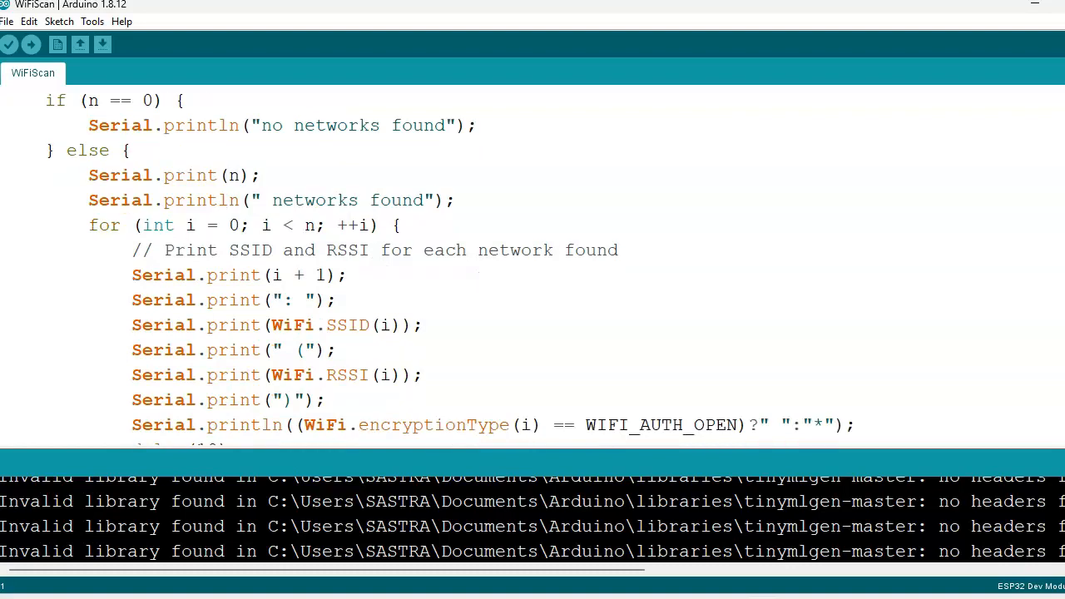
scroll(down, 3)
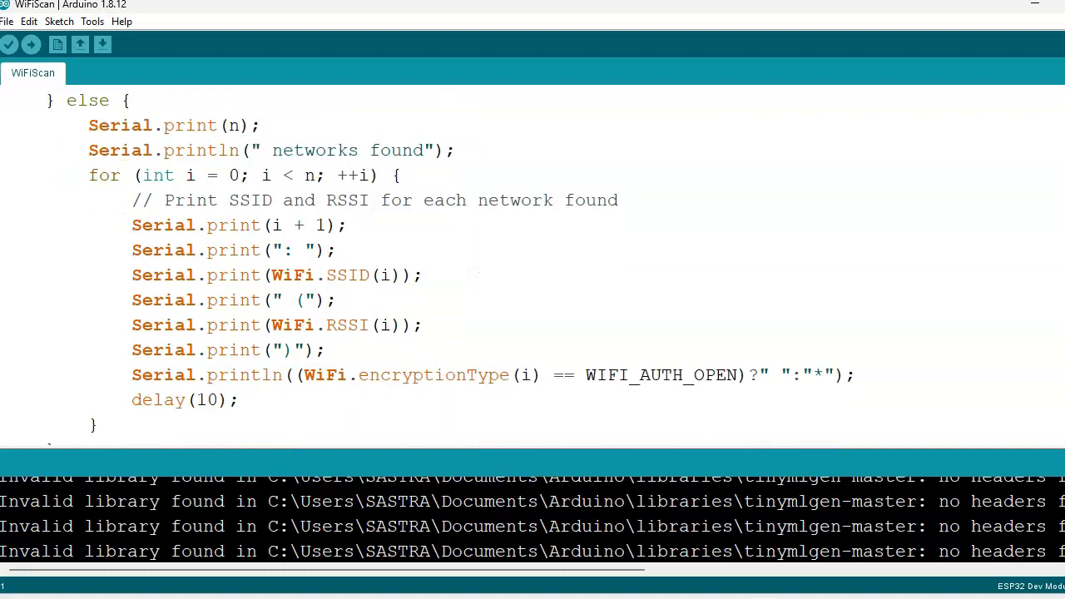
mouse_move(533, 374)
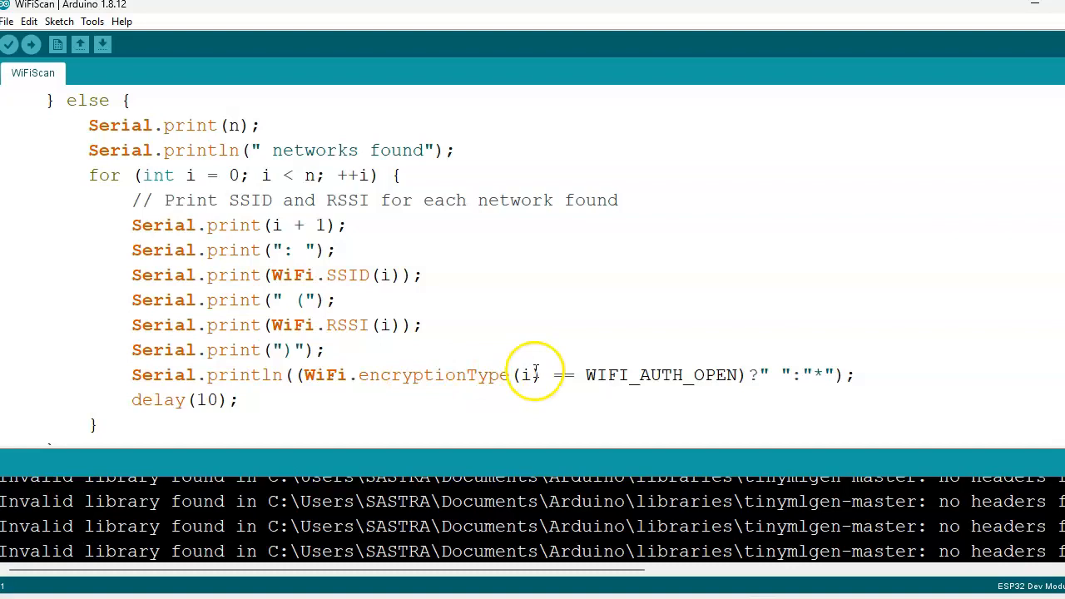
mouse_move(556, 413)
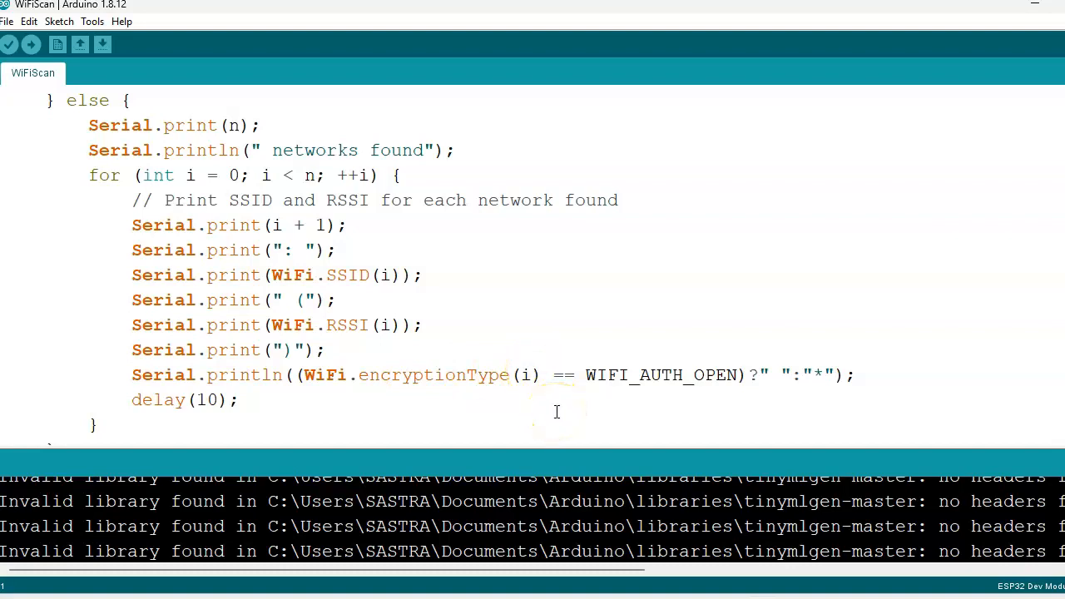
mouse_move(729, 379)
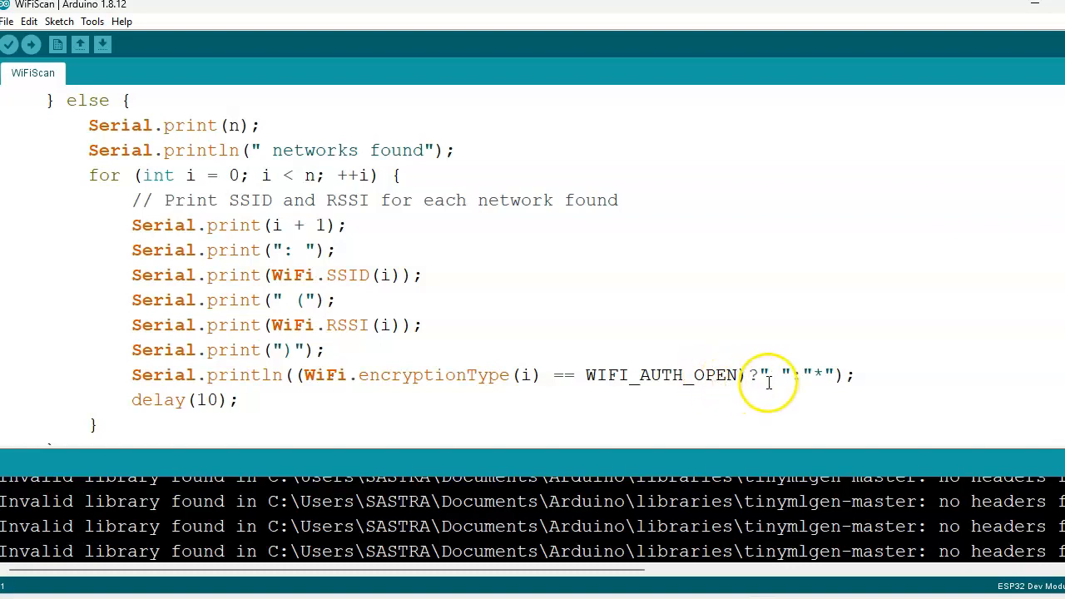
mouse_move(757, 390)
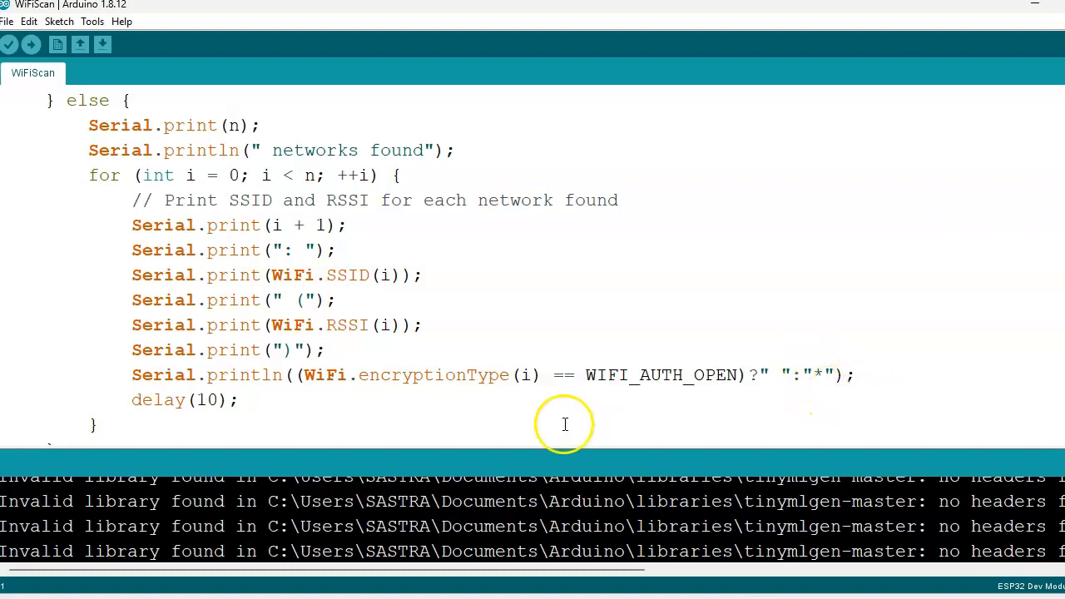
scroll(down, 3)
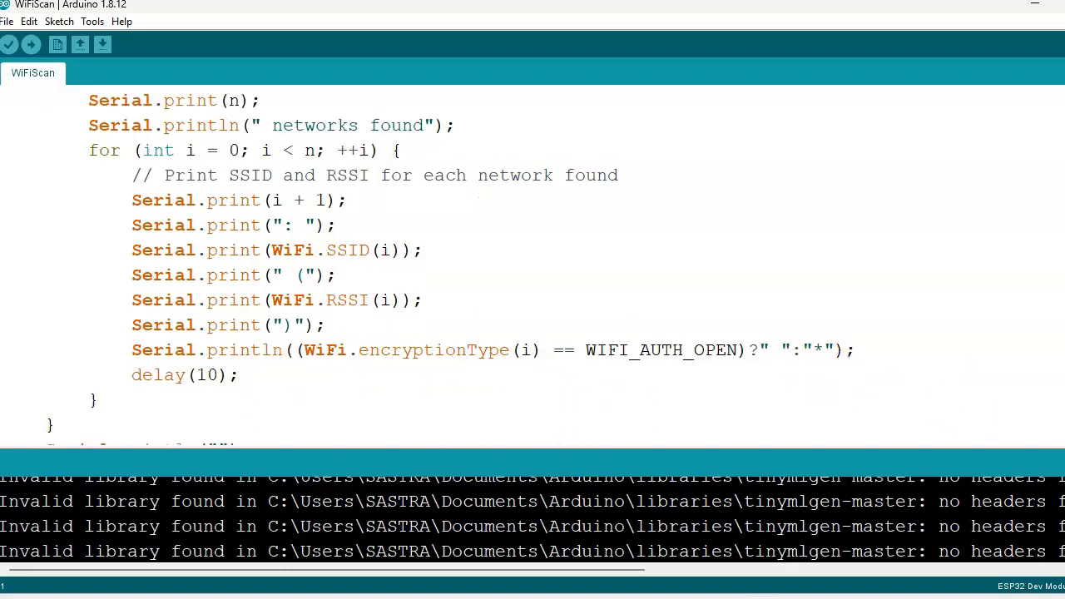
scroll(down, 3)
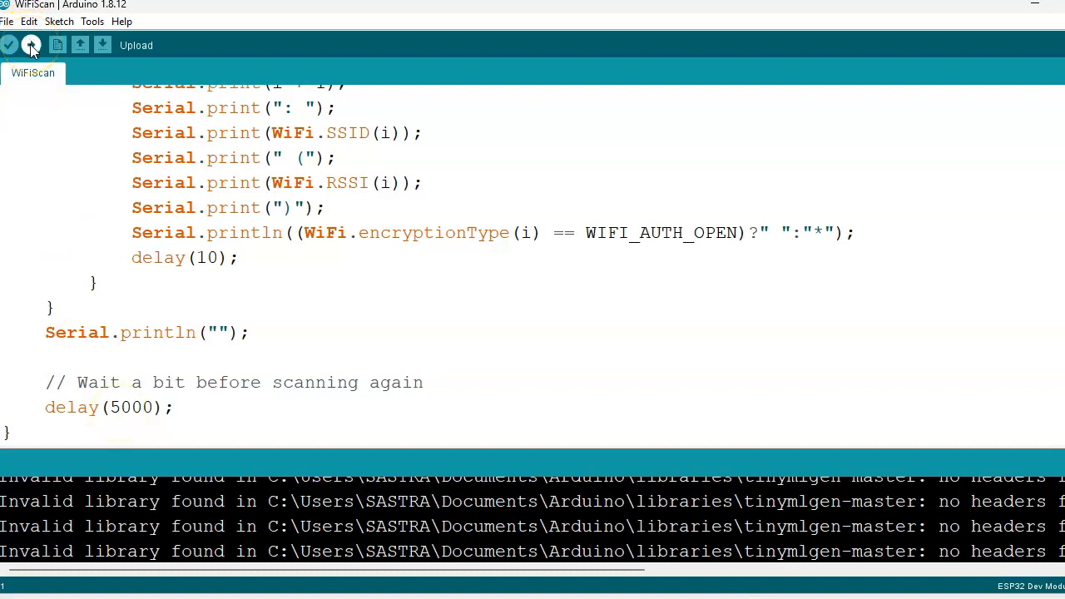
click(30, 45)
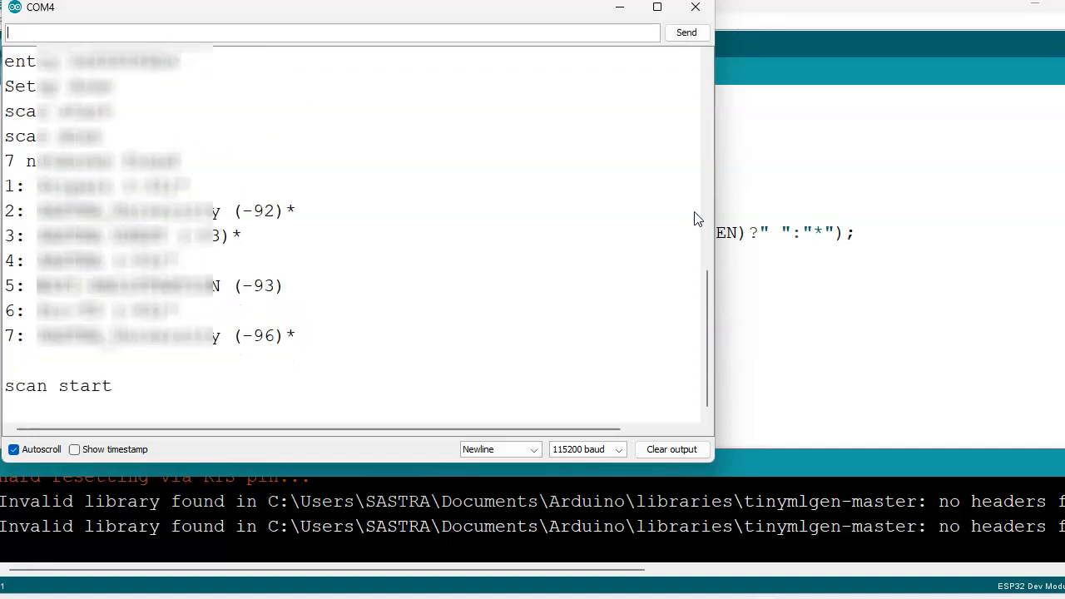
mouse_move(253, 200)
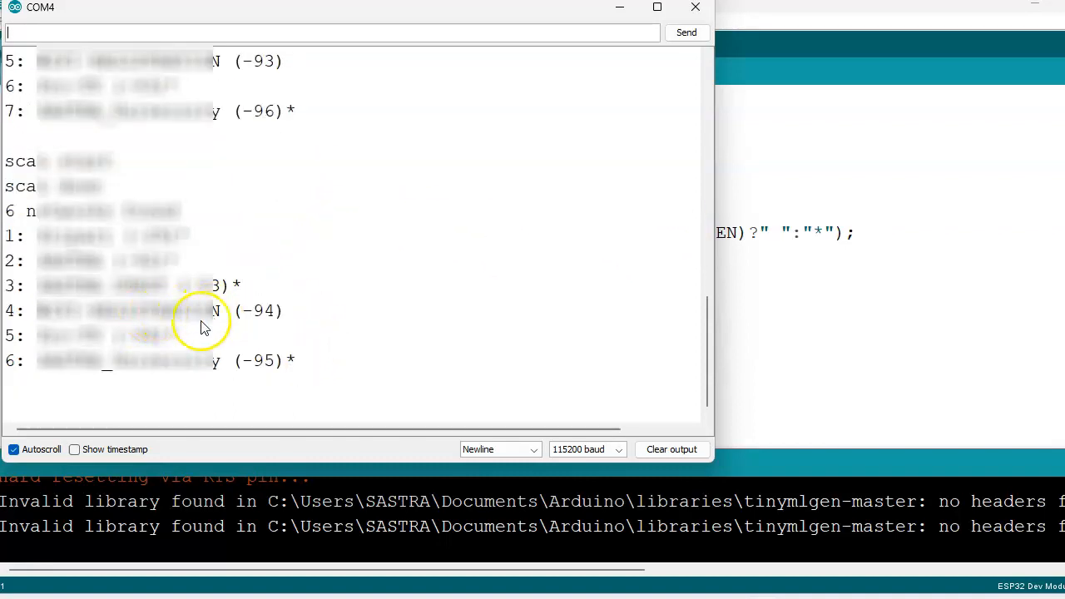
mouse_move(93, 313)
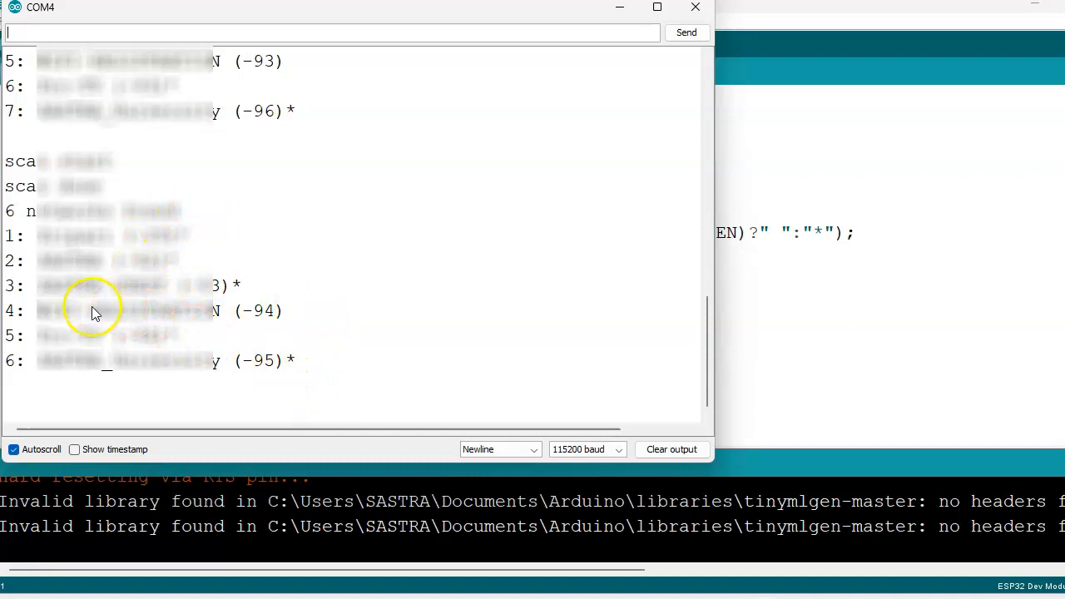
mouse_move(303, 309)
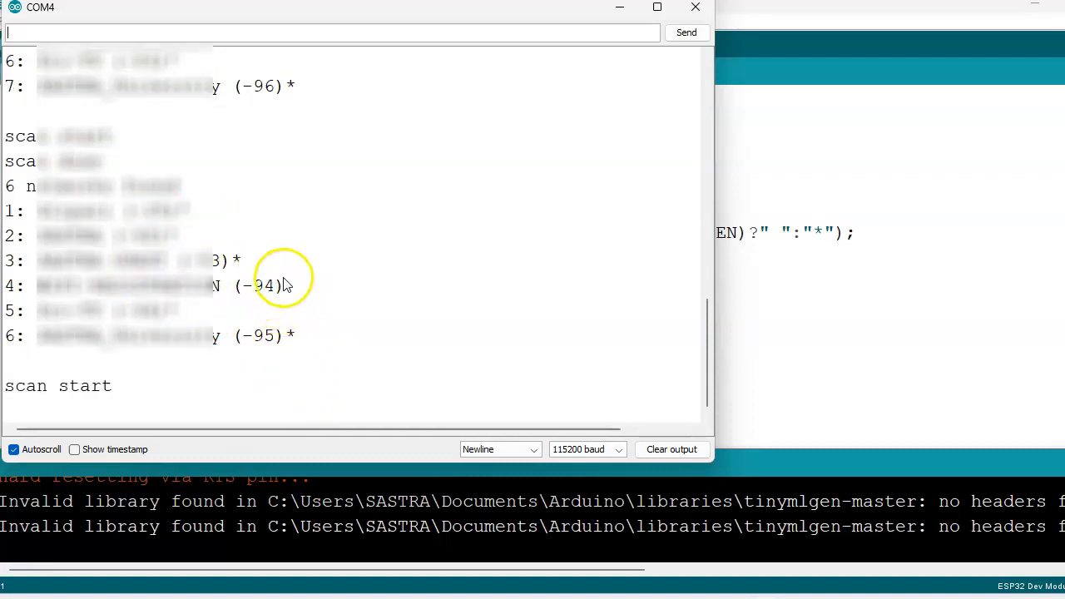
mouse_move(163, 314)
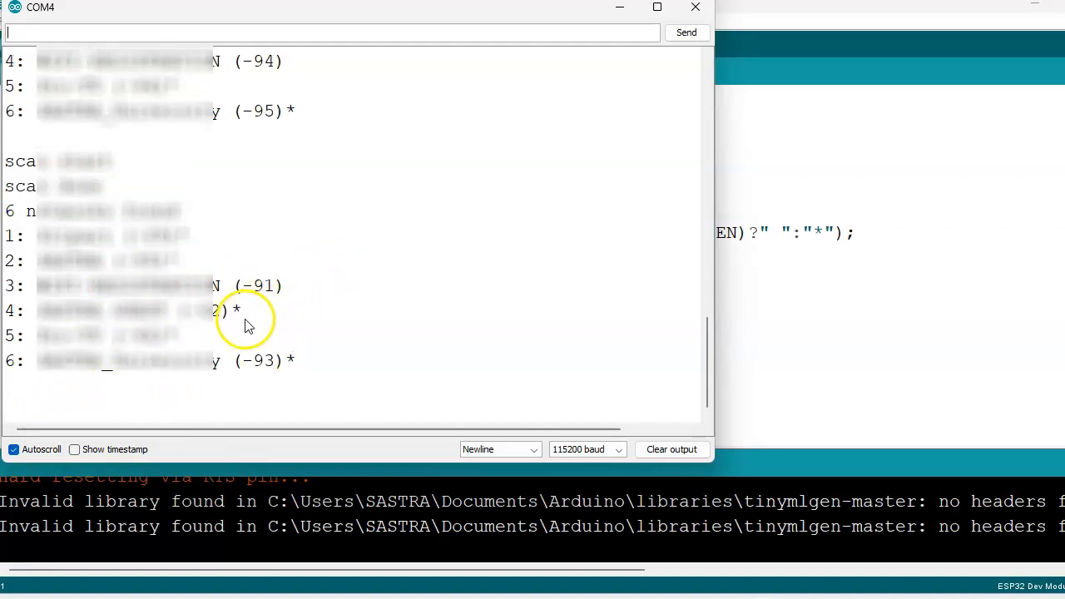
mouse_move(191, 324)
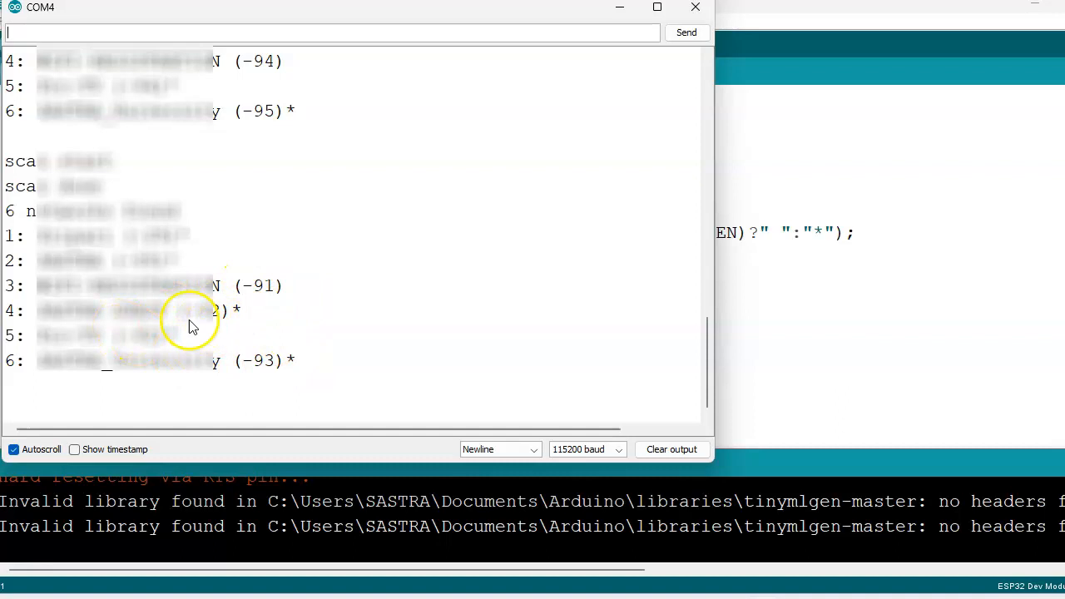
mouse_move(240, 330)
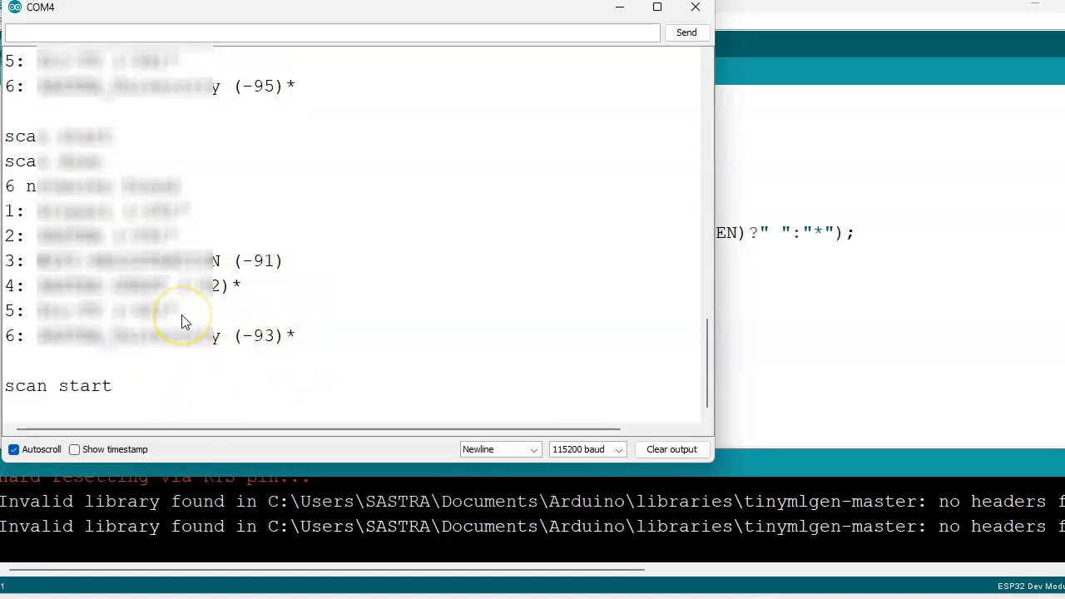
mouse_move(183, 322)
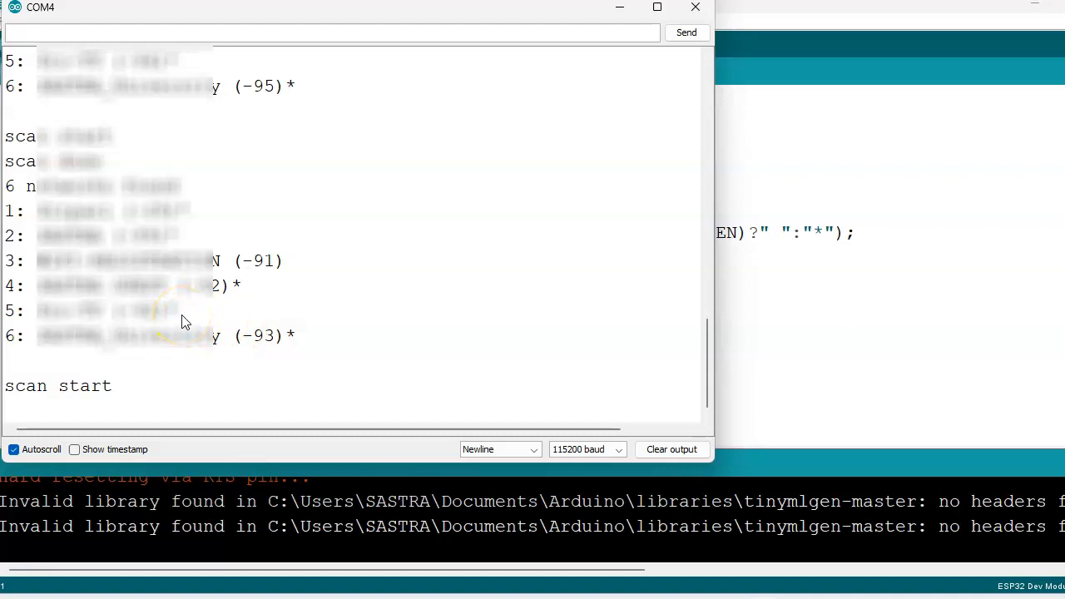